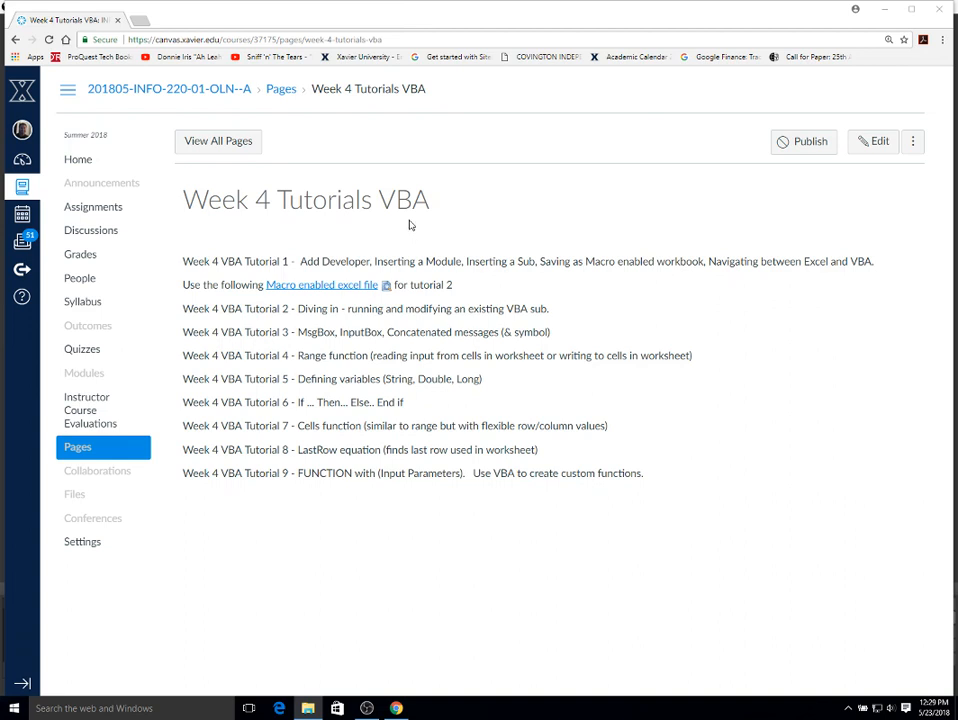
mouse_move(356, 250)
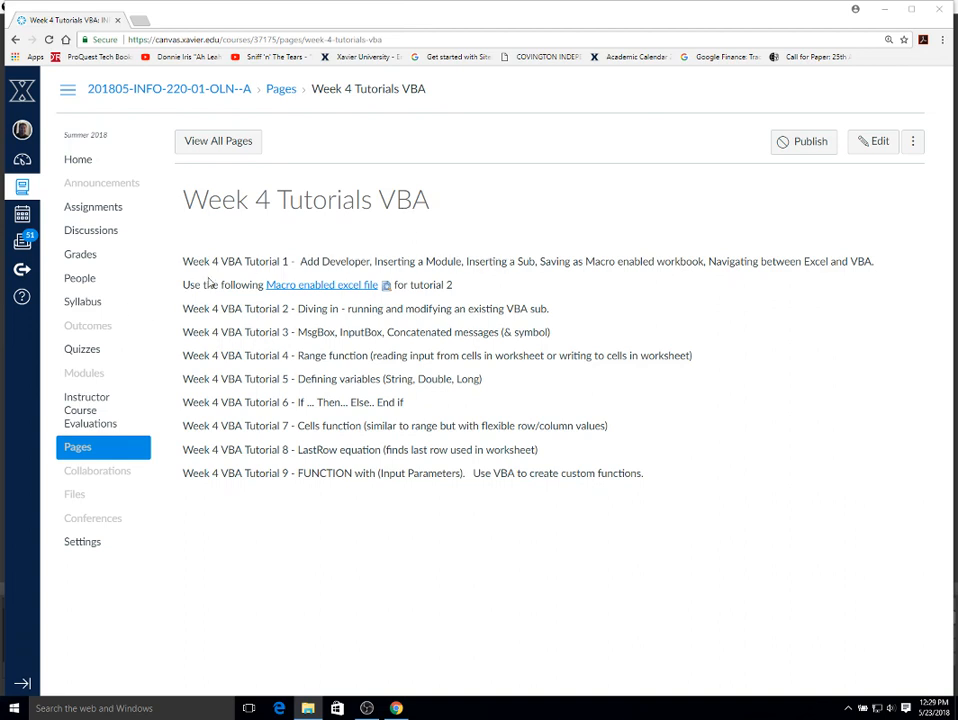
mouse_move(232, 278)
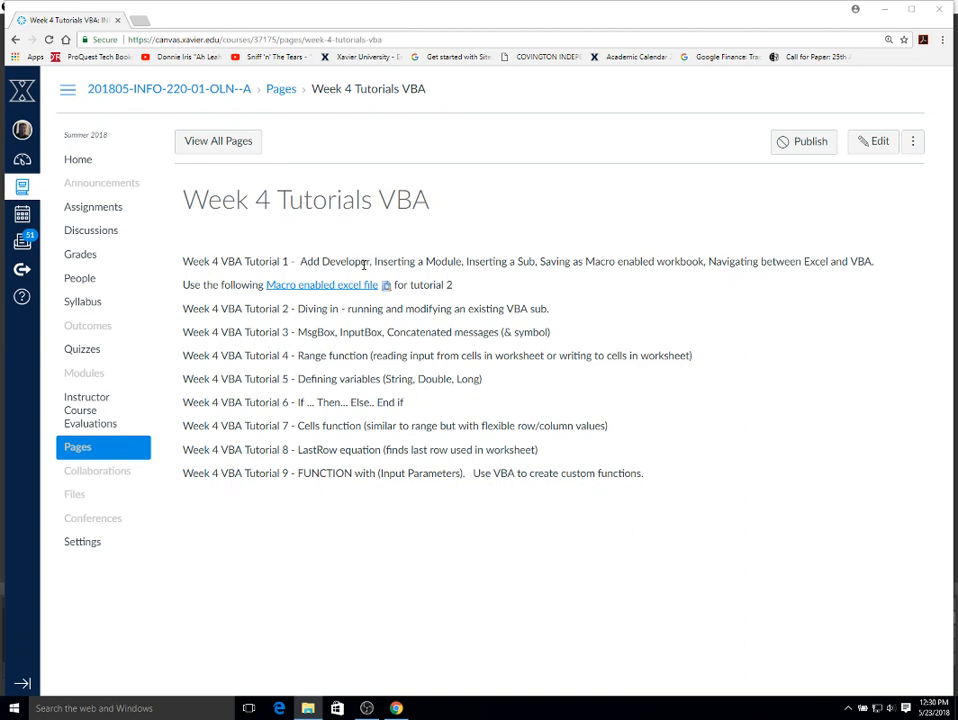
mouse_move(364, 268)
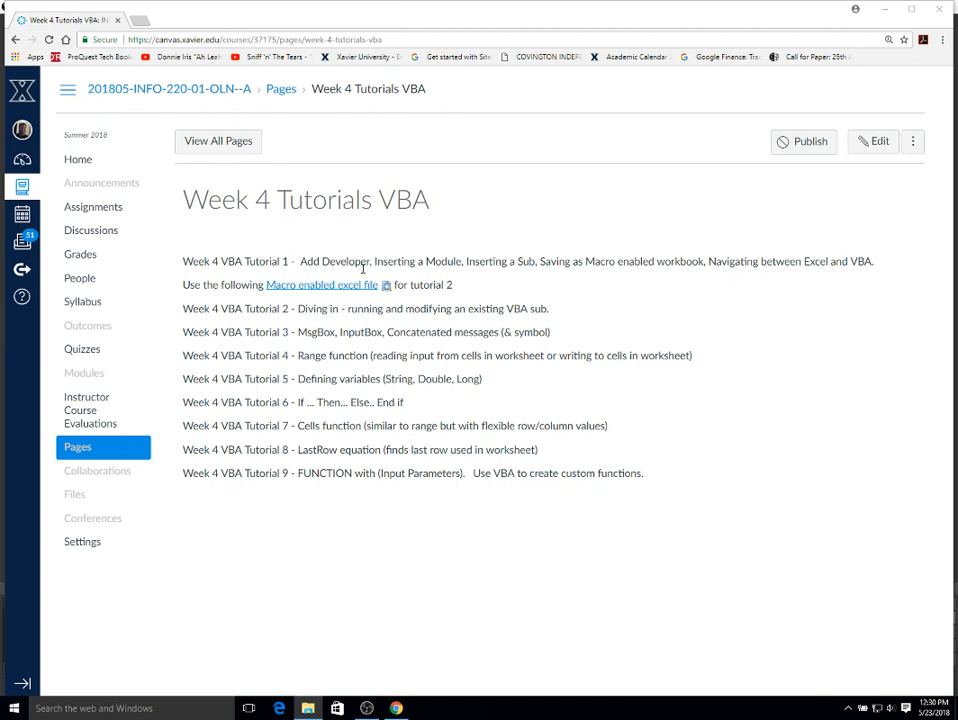
mouse_move(756, 276)
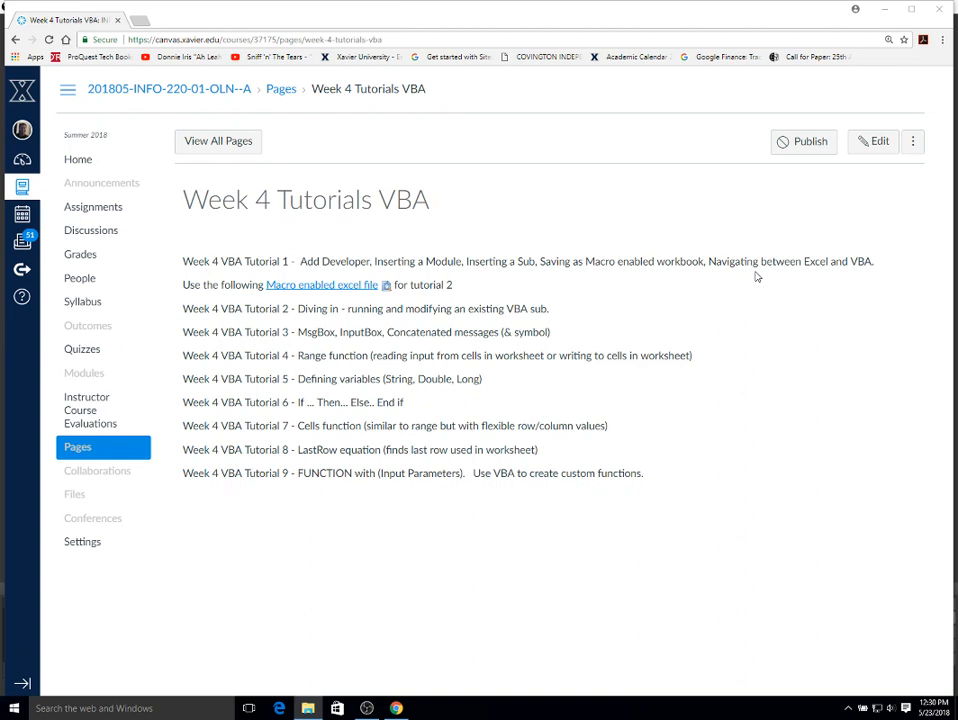
mouse_move(472, 248)
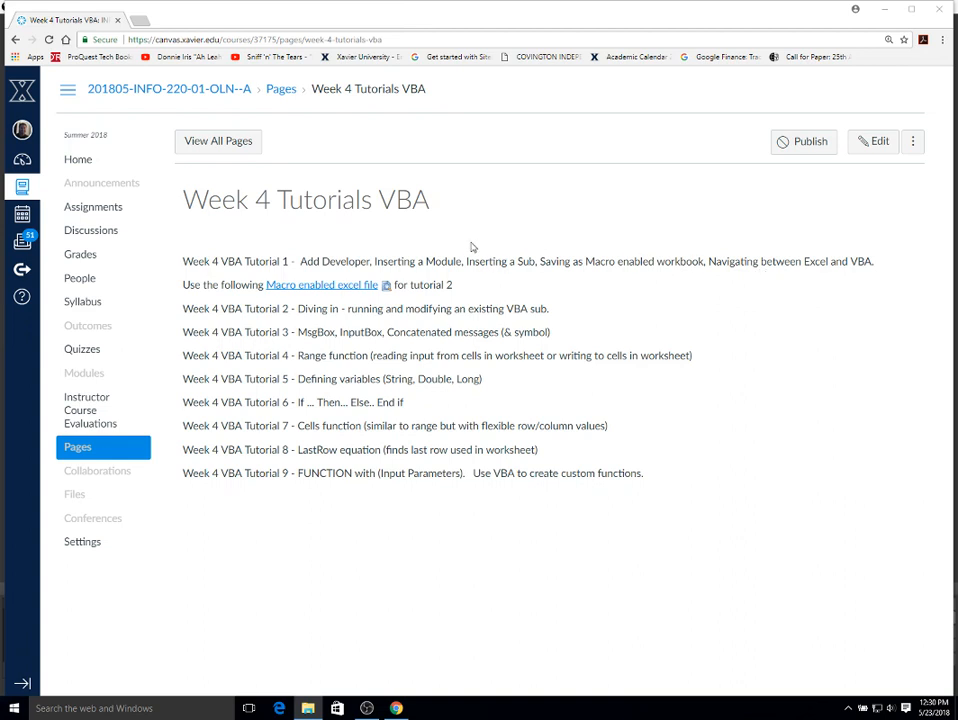
mouse_move(348, 256)
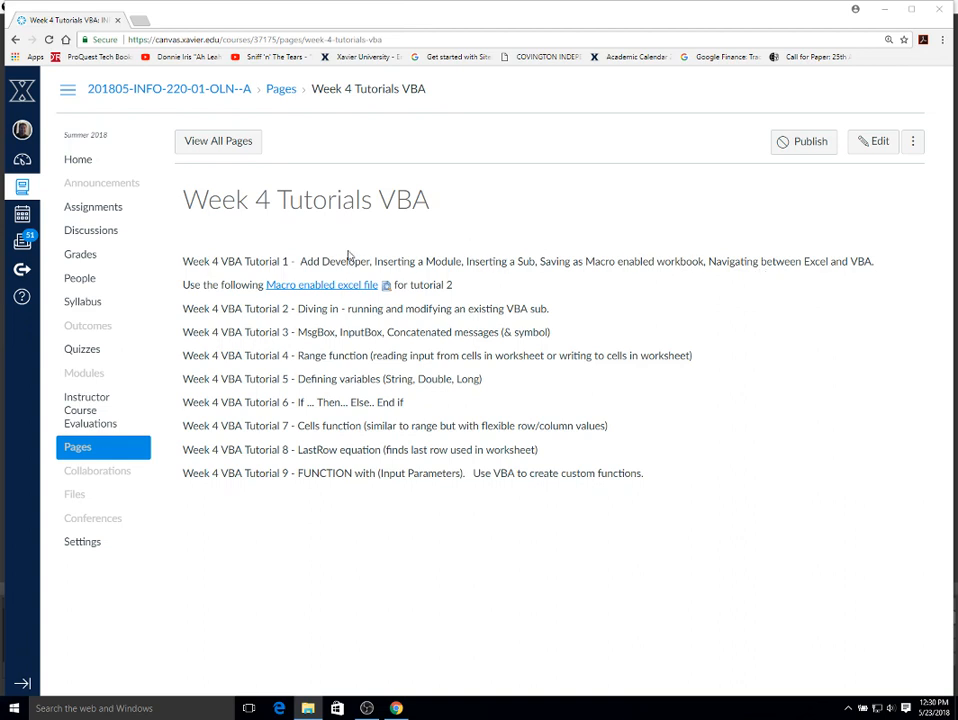
mouse_move(348, 256)
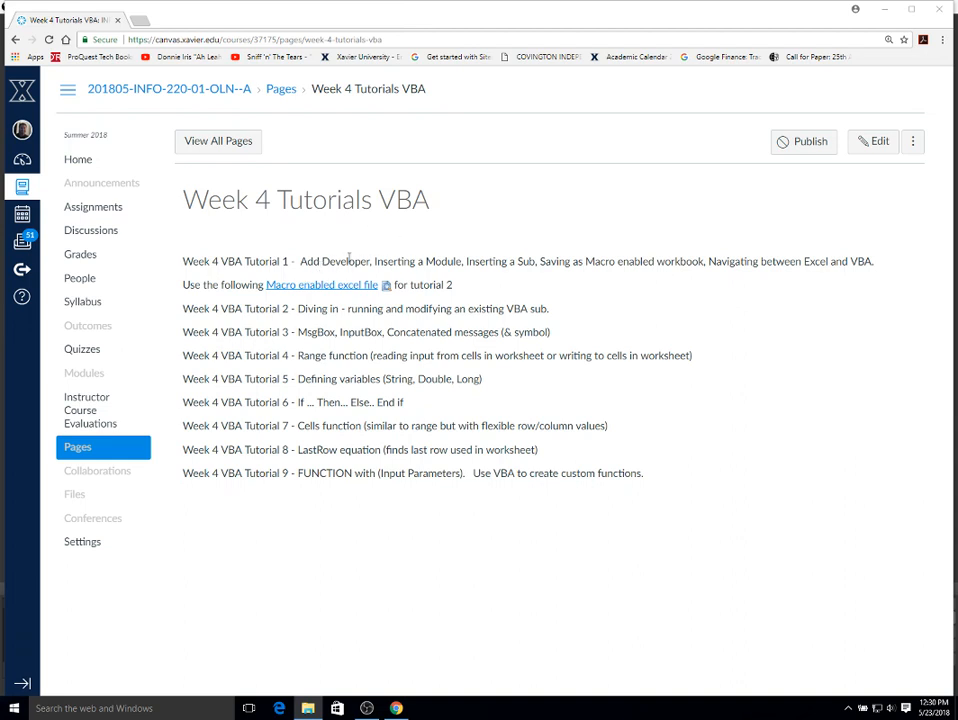
mouse_move(348, 260)
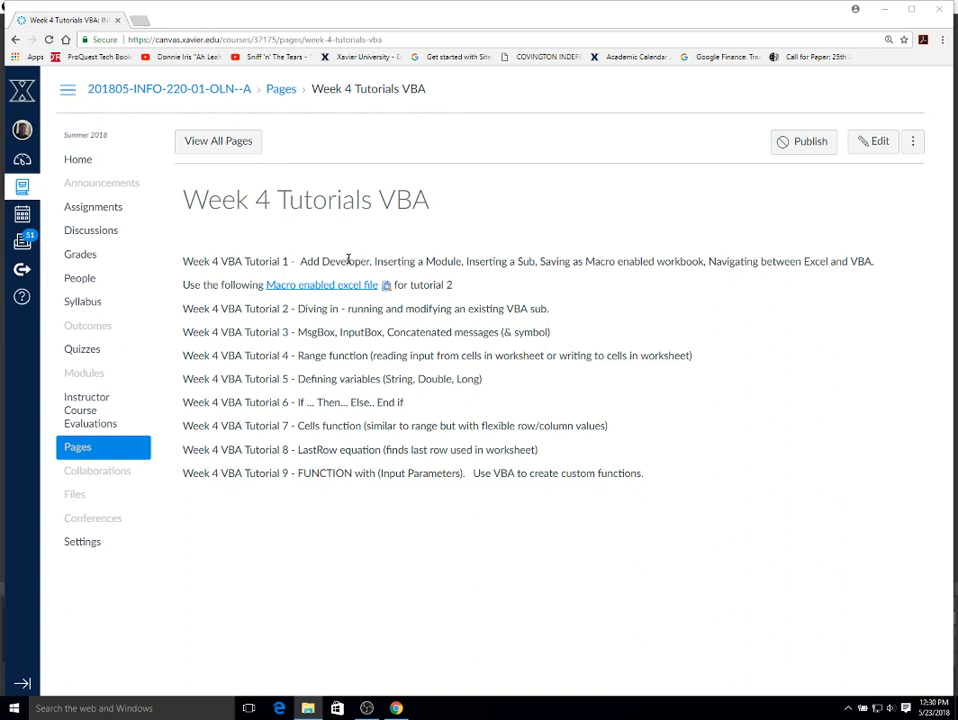
mouse_move(442, 258)
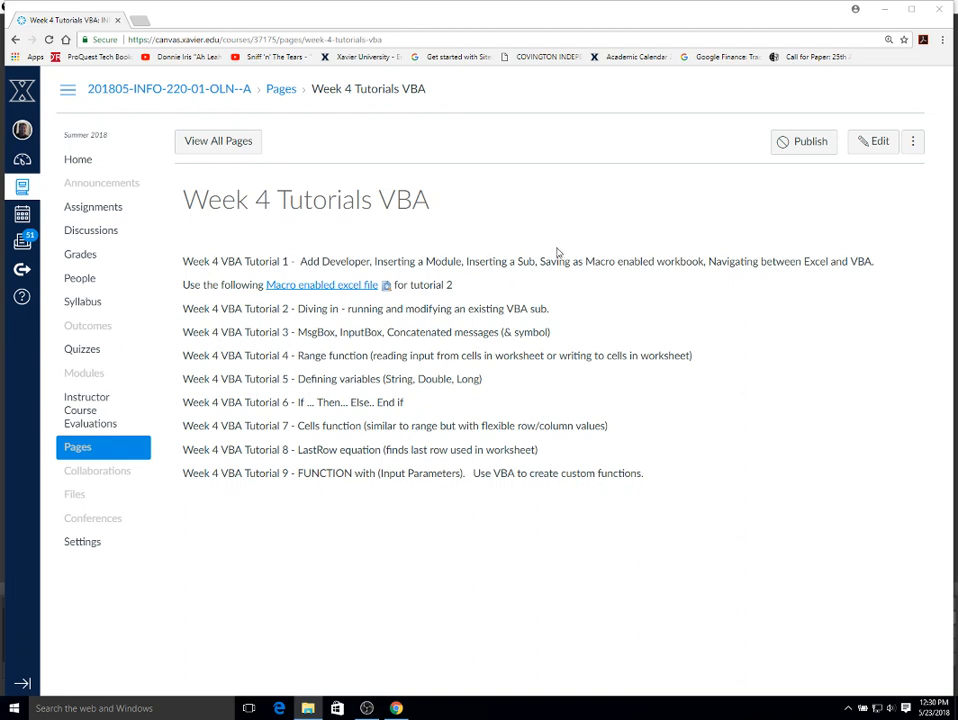
mouse_move(544, 268)
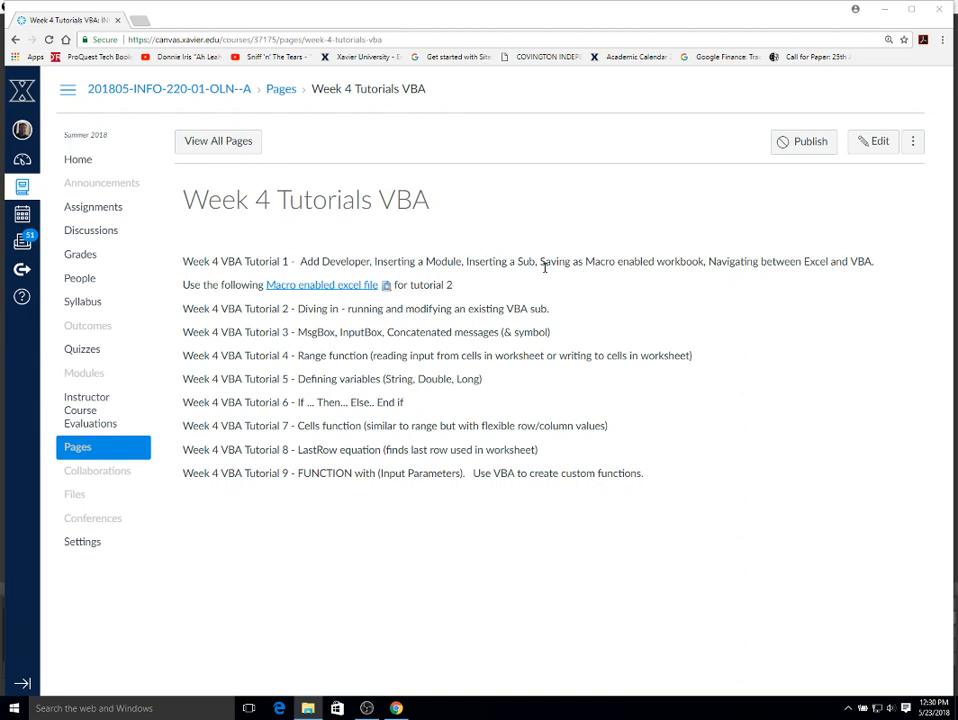
mouse_move(756, 284)
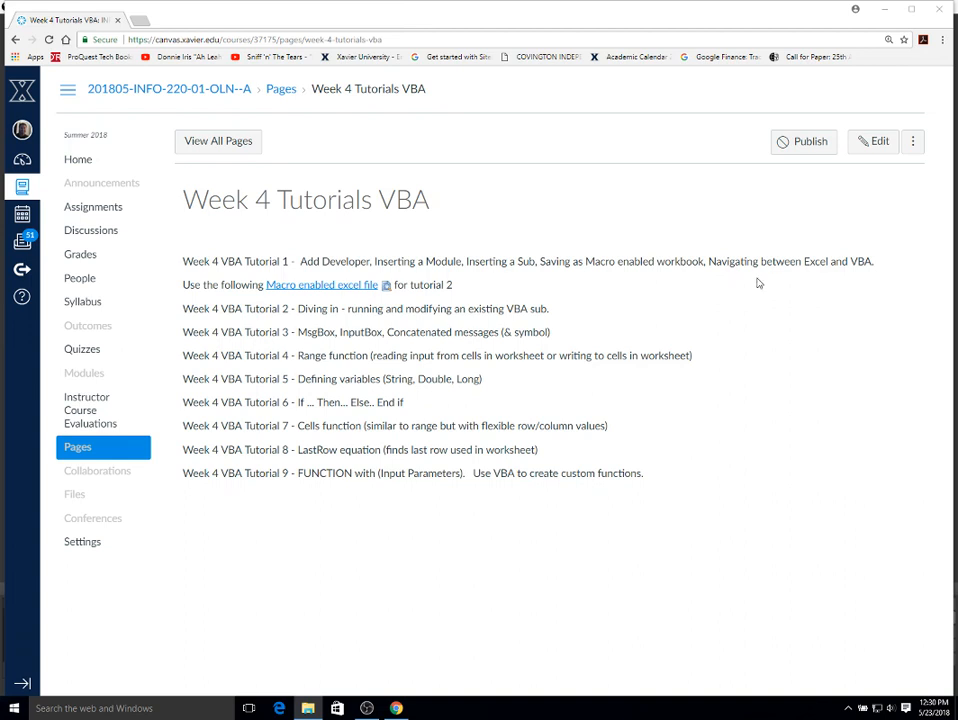
mouse_move(840, 280)
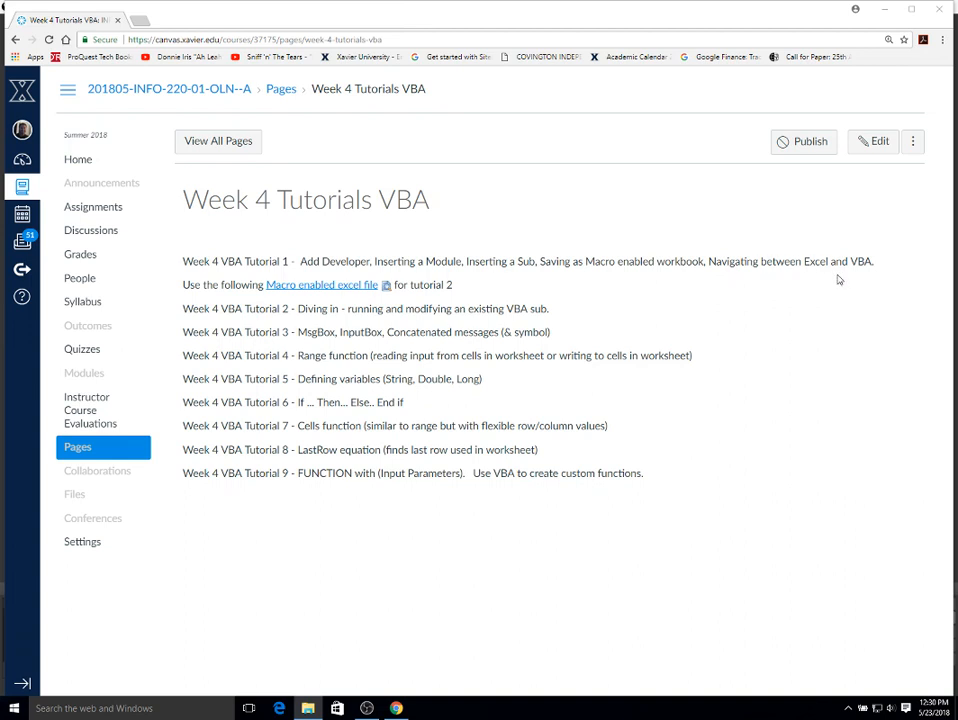
mouse_move(866, 276)
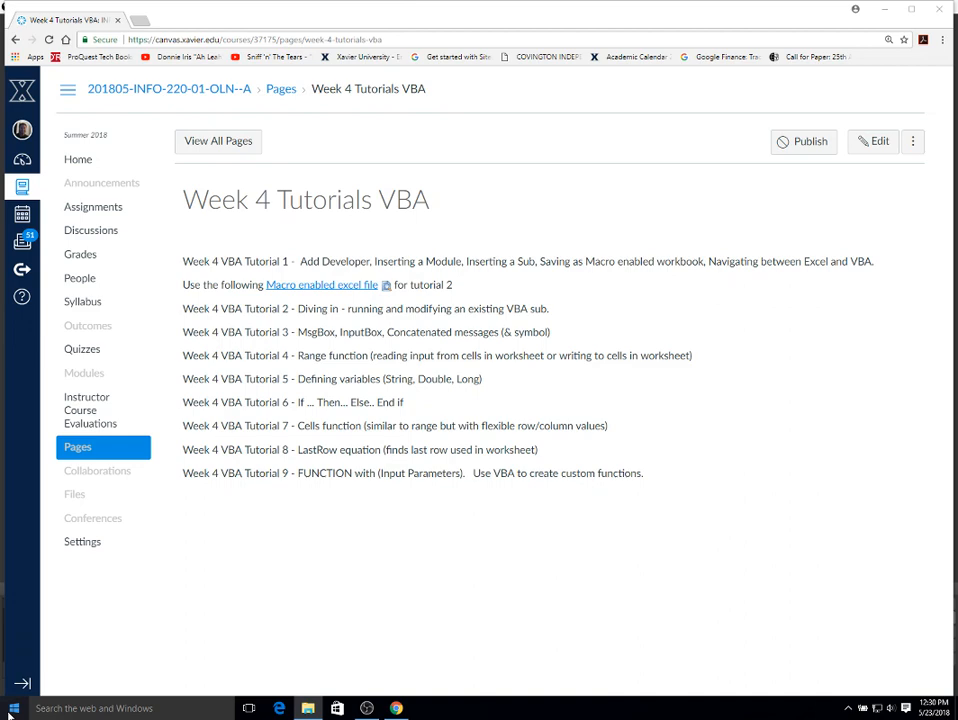
Launch Excel 2016 from the Start menu into a new blank workbook.
left_click(14, 708)
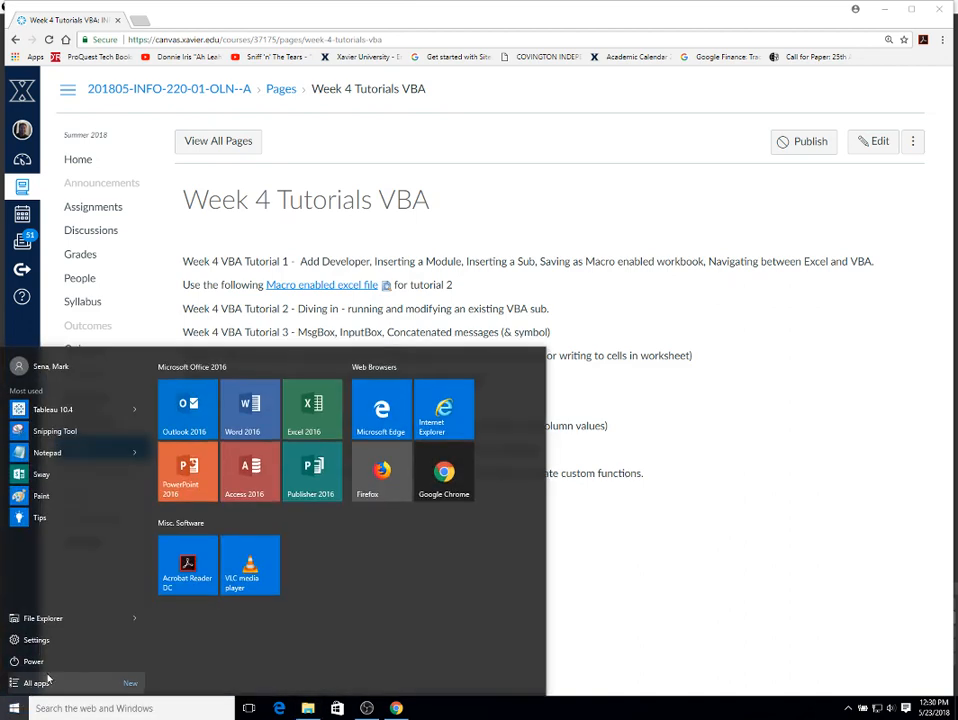
left_click(312, 410)
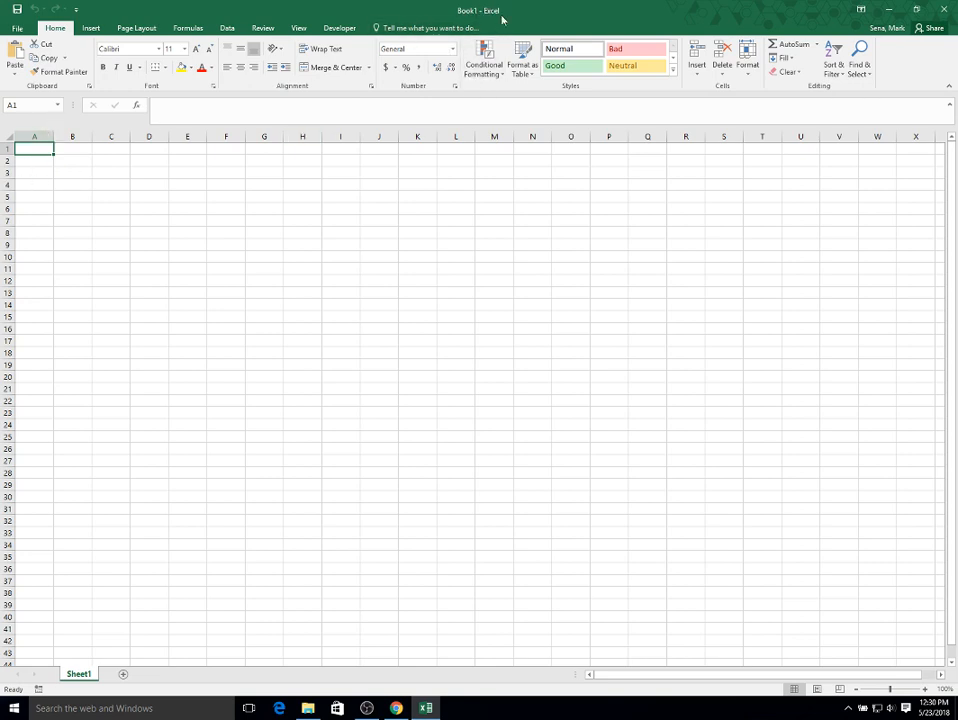
mouse_move(476, 20)
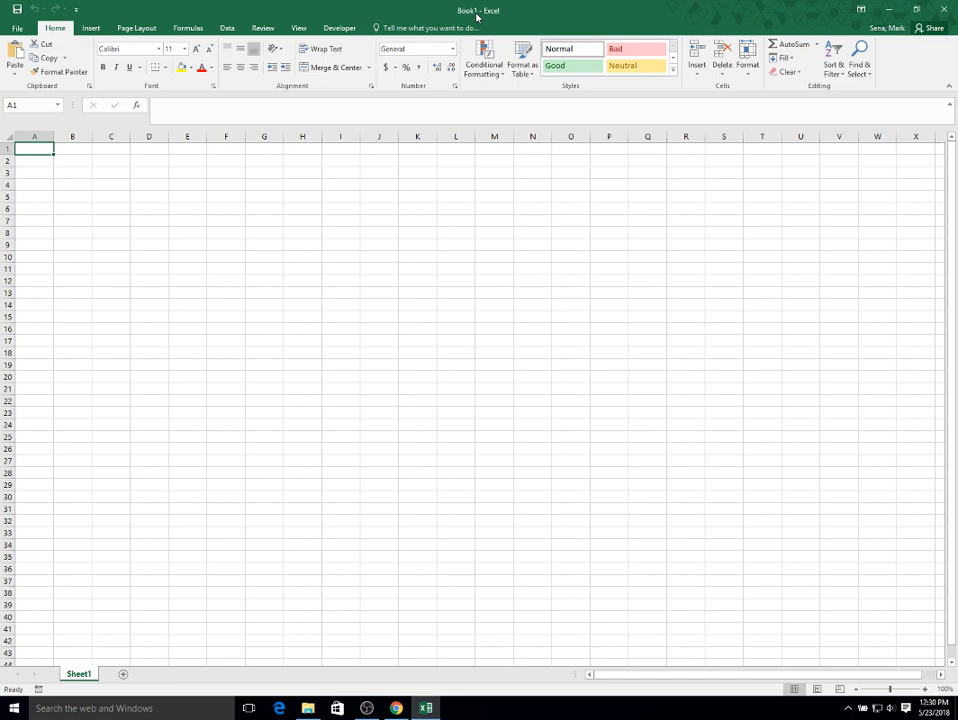
mouse_move(184, 288)
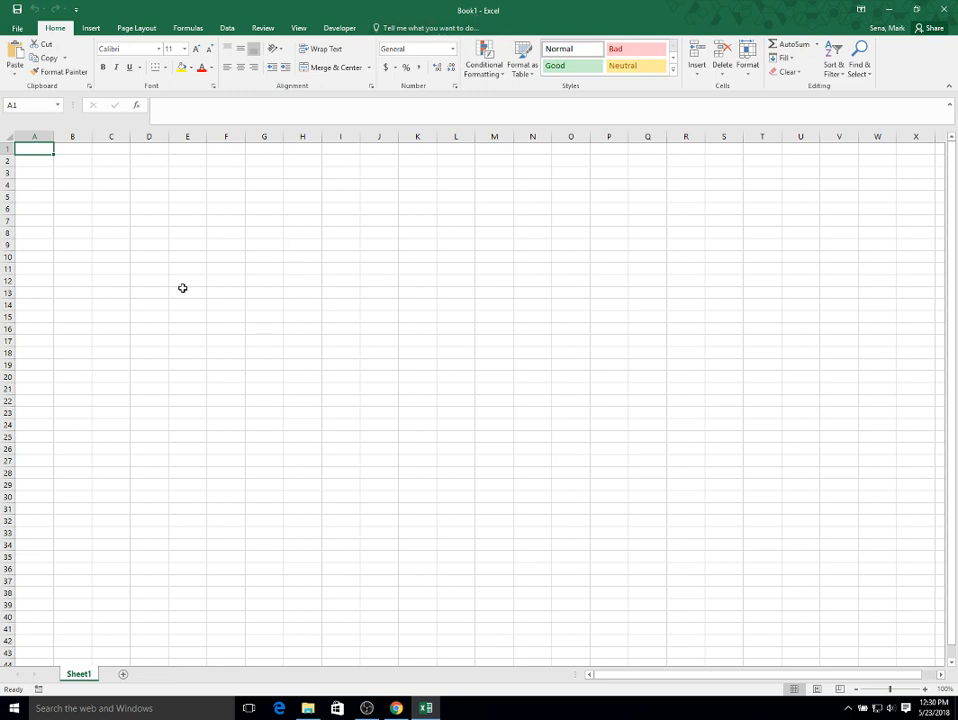
mouse_move(92, 210)
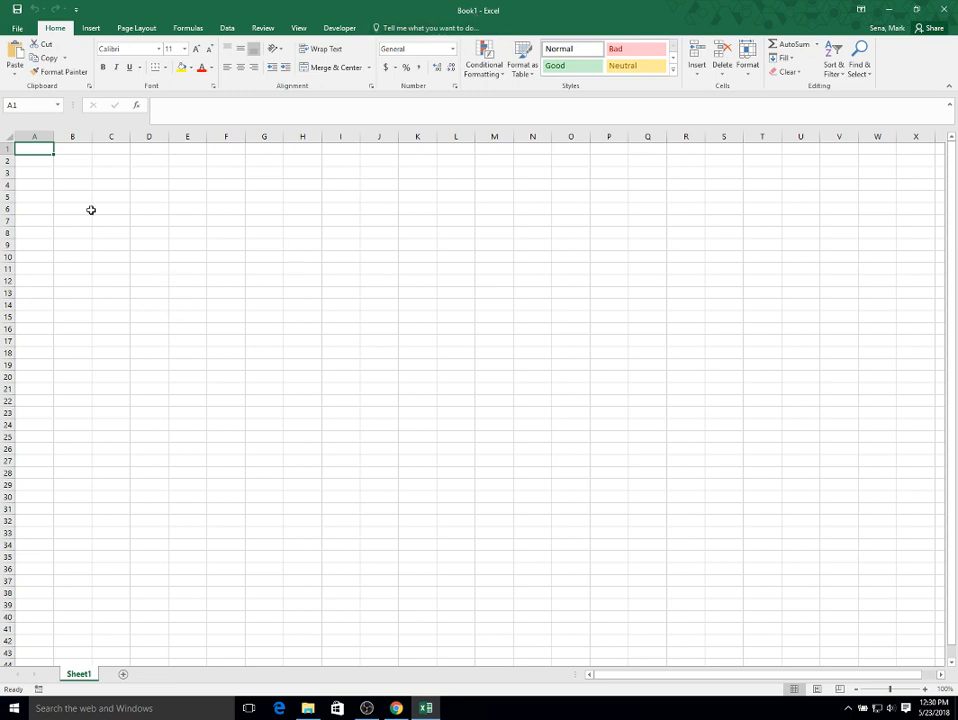
mouse_move(340, 28)
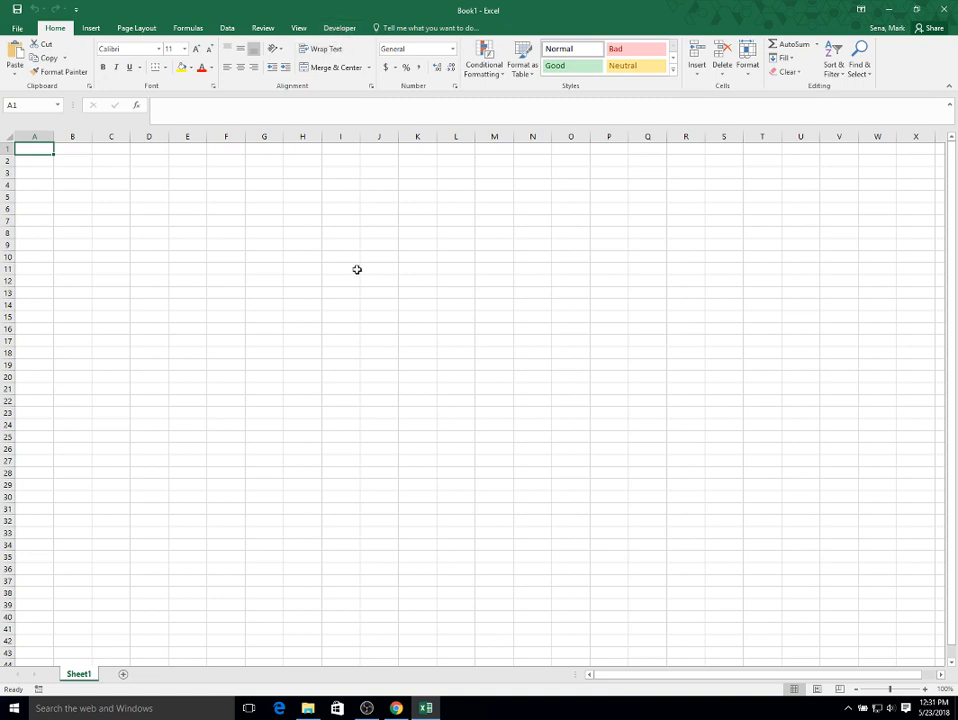
mouse_move(352, 348)
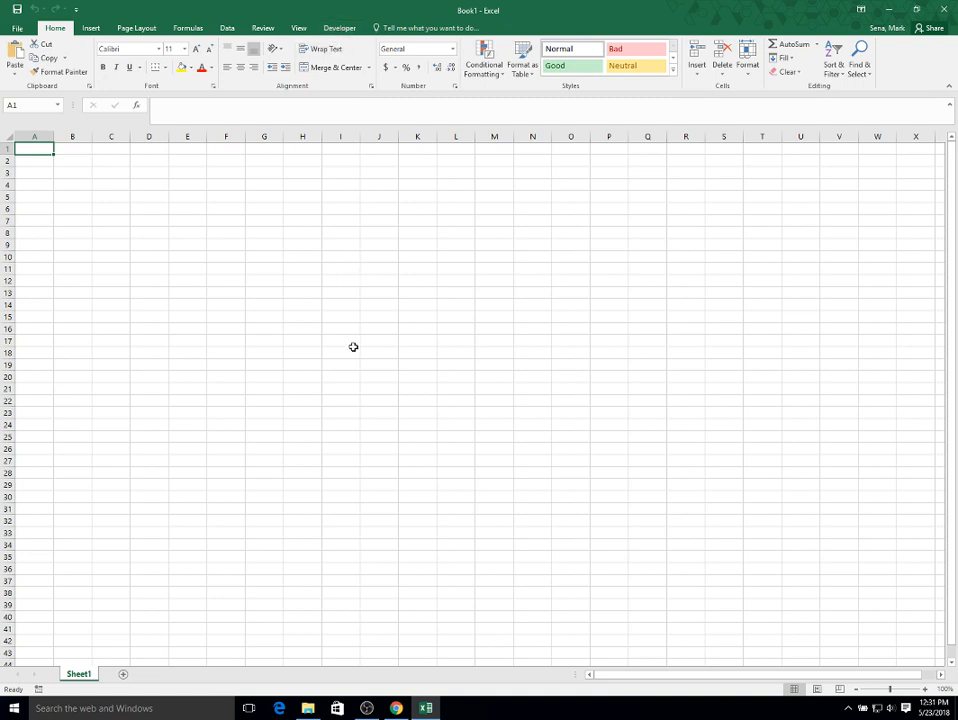
mouse_move(400, 190)
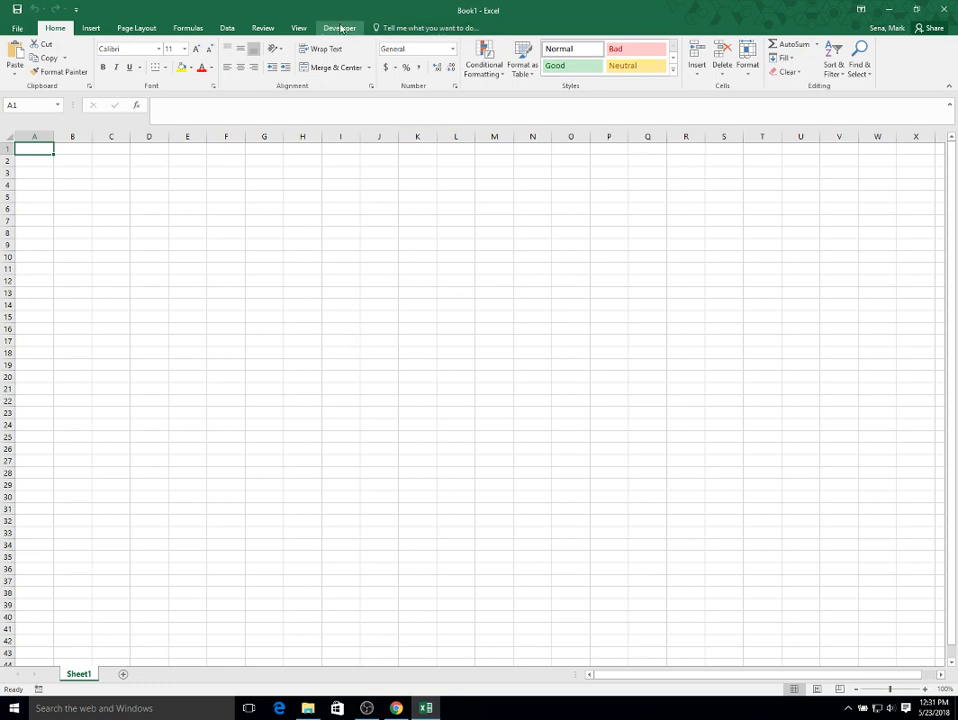
mouse_move(354, 224)
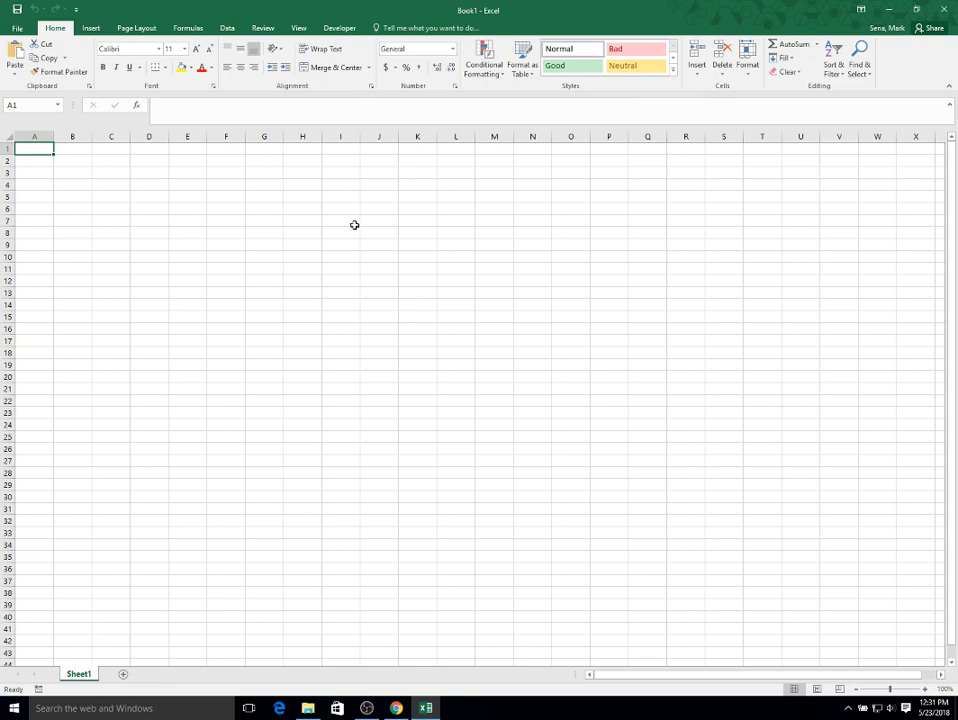
mouse_move(342, 216)
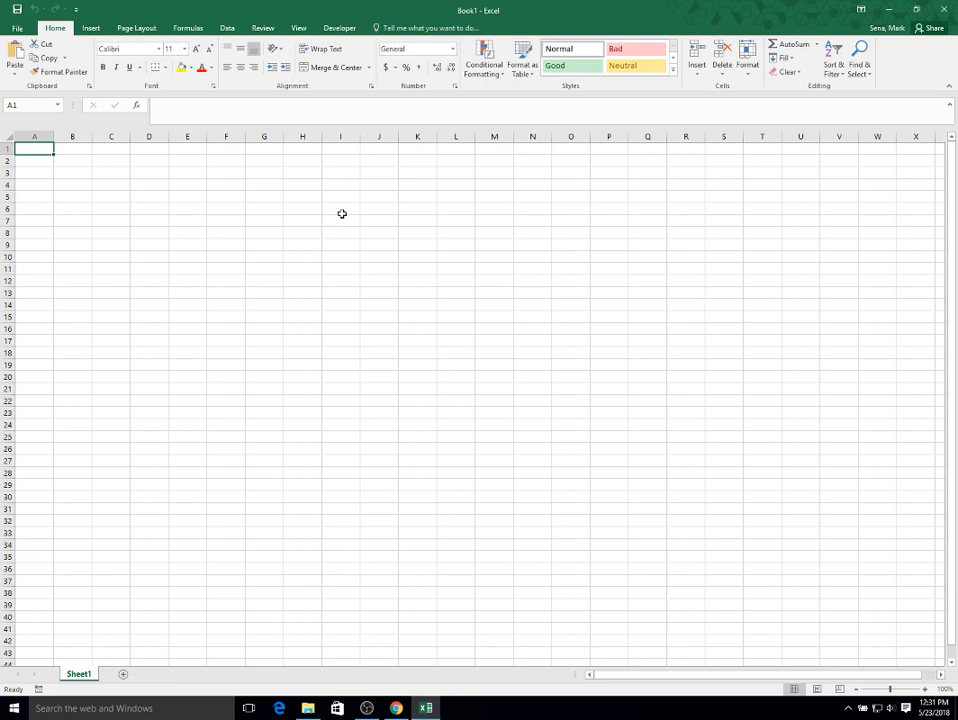
mouse_move(364, 332)
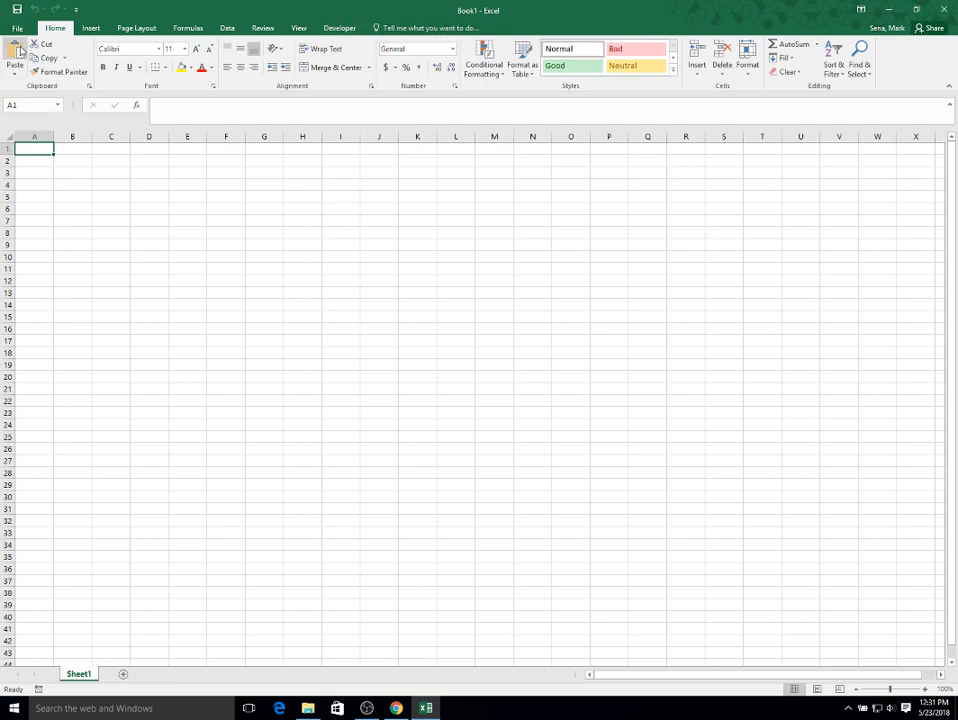
Confirm Developer is enabled under Customize Ribbon in Excel Options and accept.
left_click(16, 28)
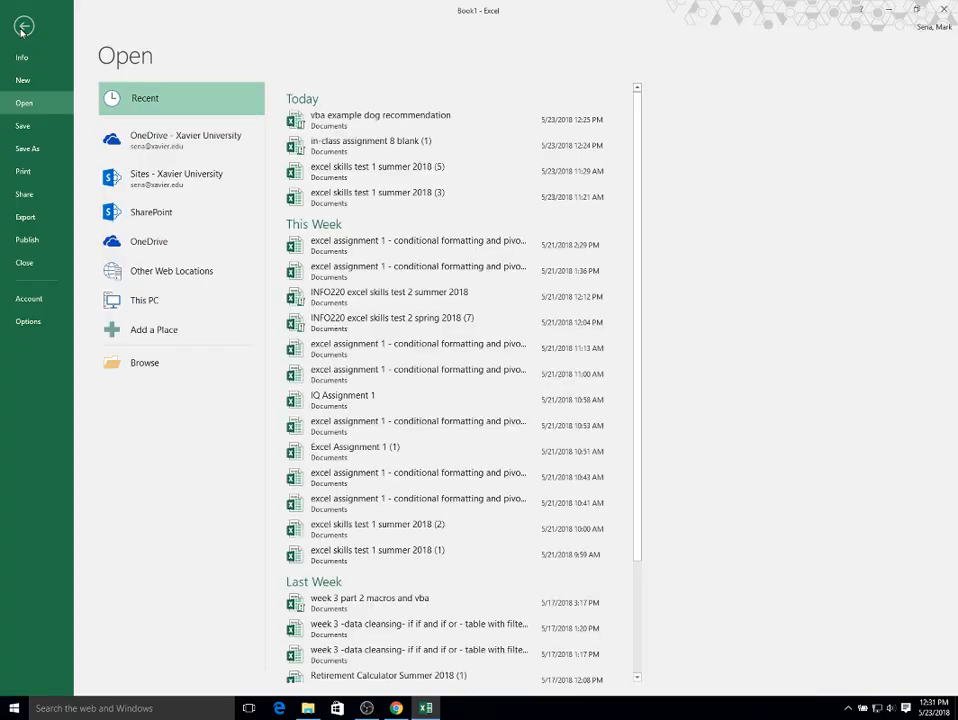
mouse_move(22, 60)
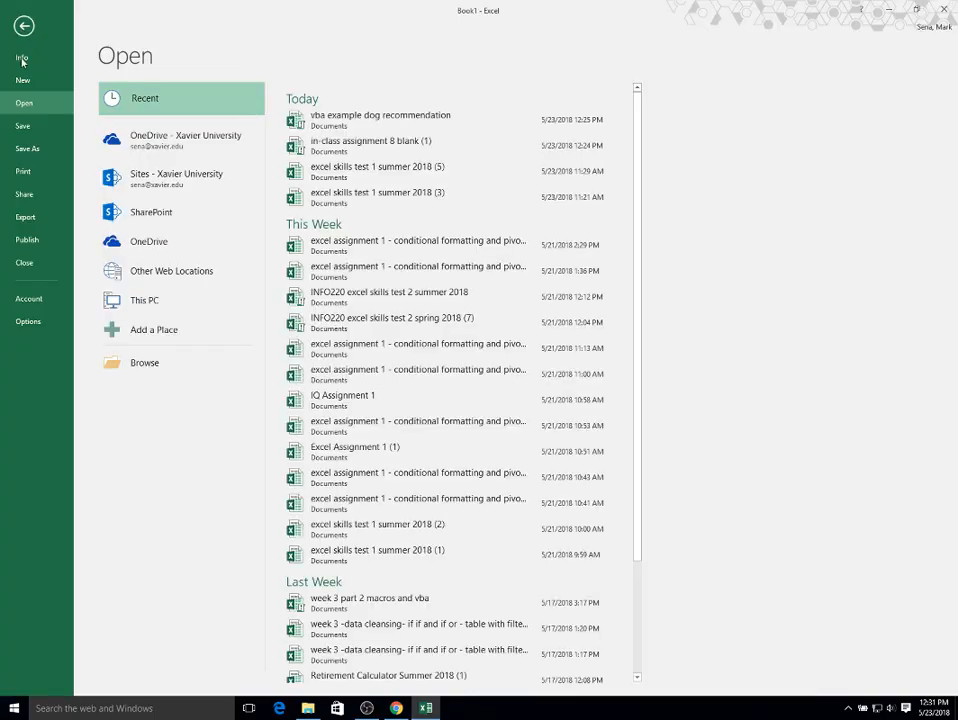
left_click(24, 24)
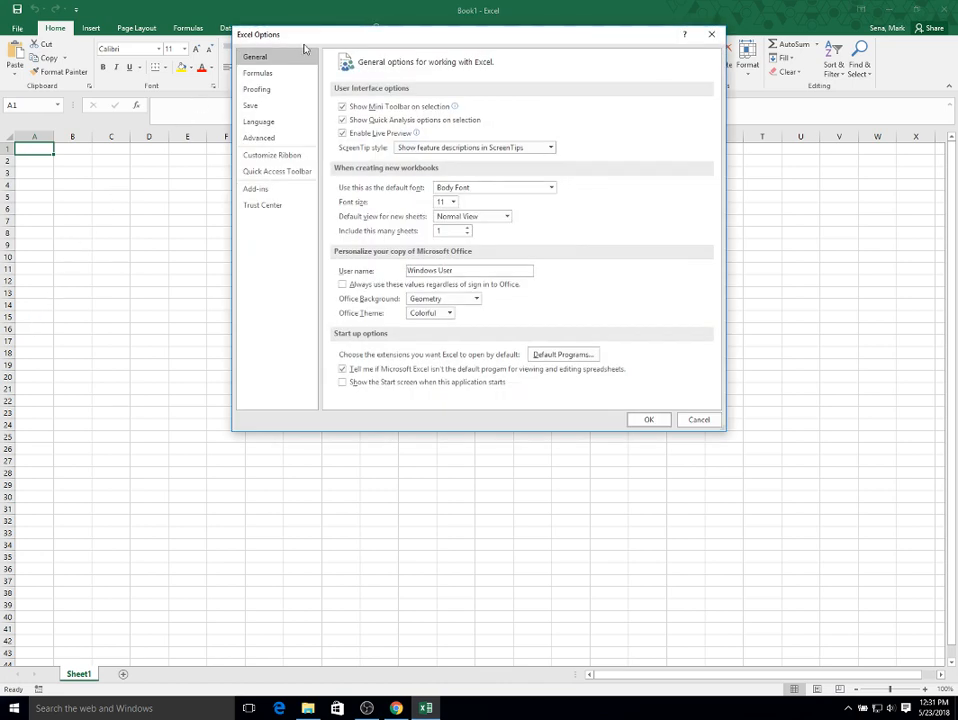
left_click(272, 156)
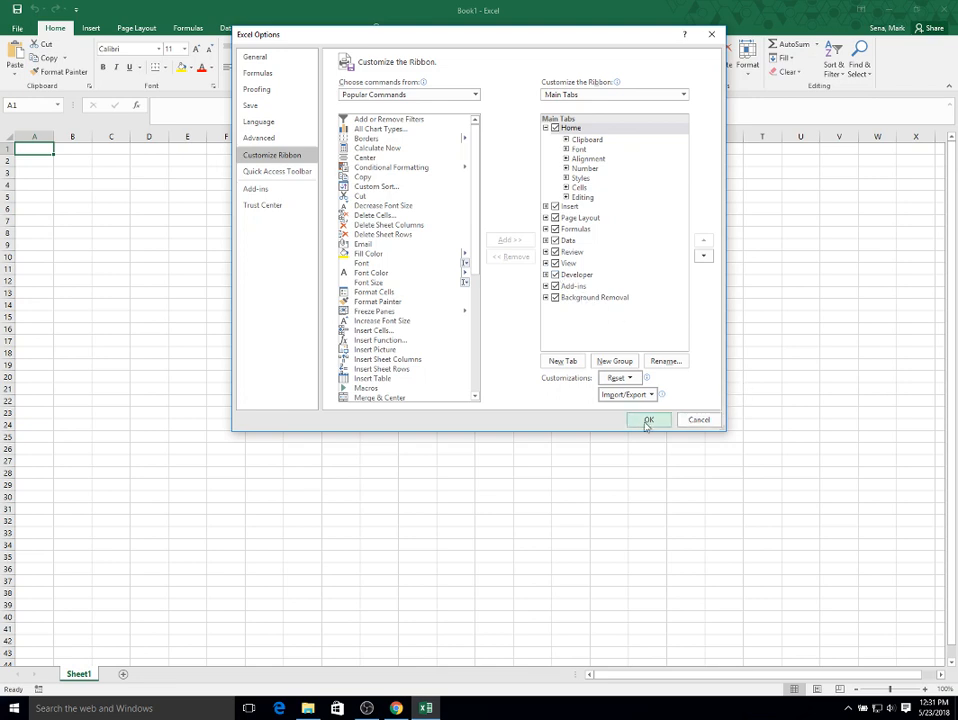
left_click(648, 420)
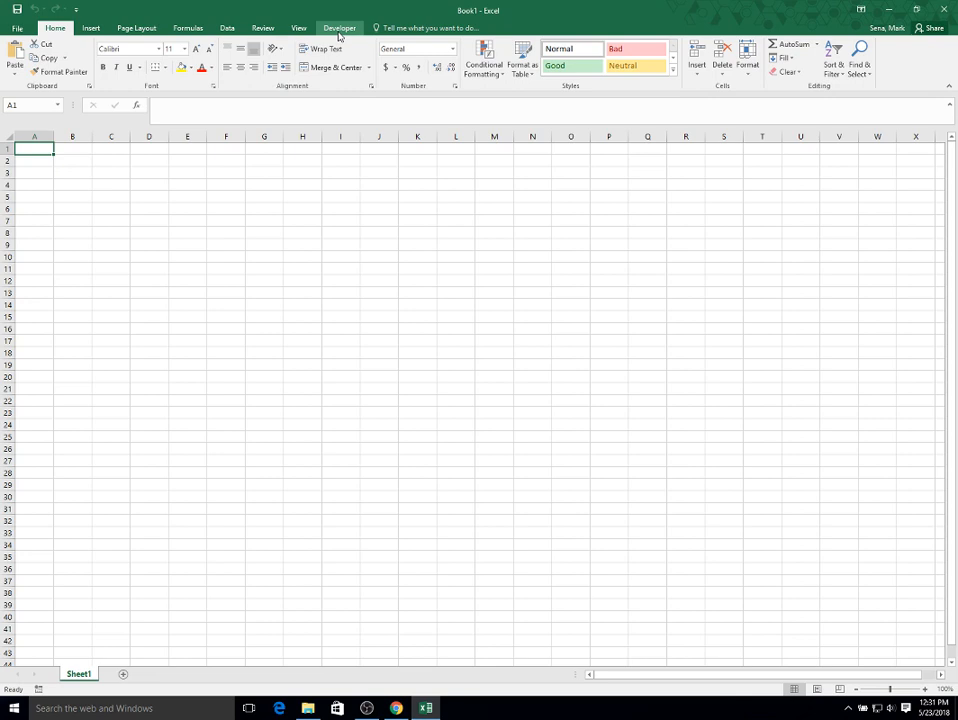
mouse_move(212, 316)
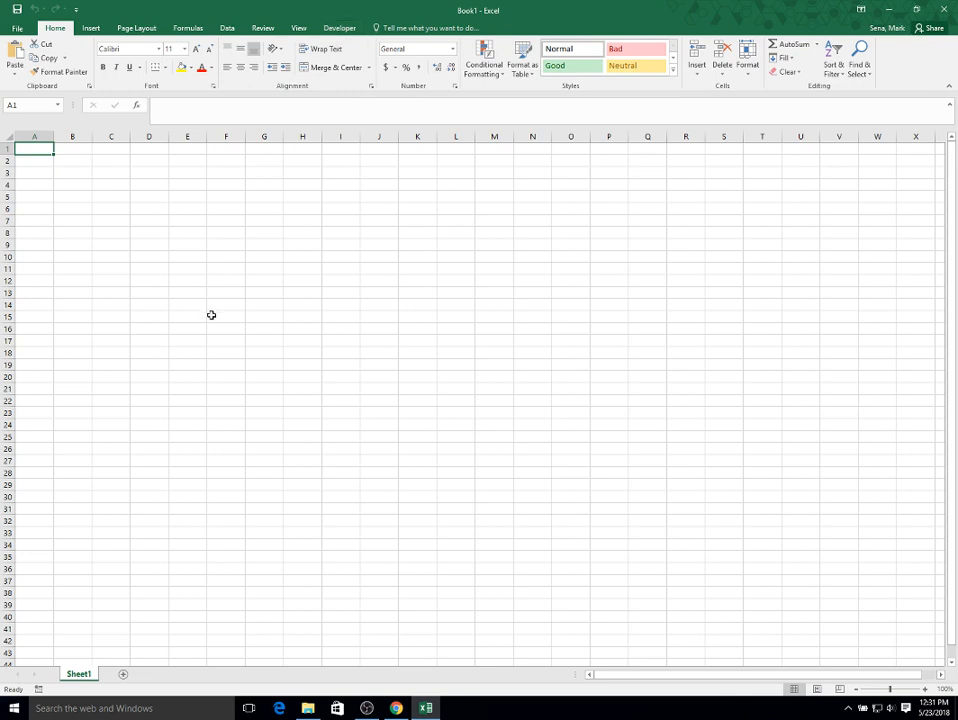
mouse_move(294, 580)
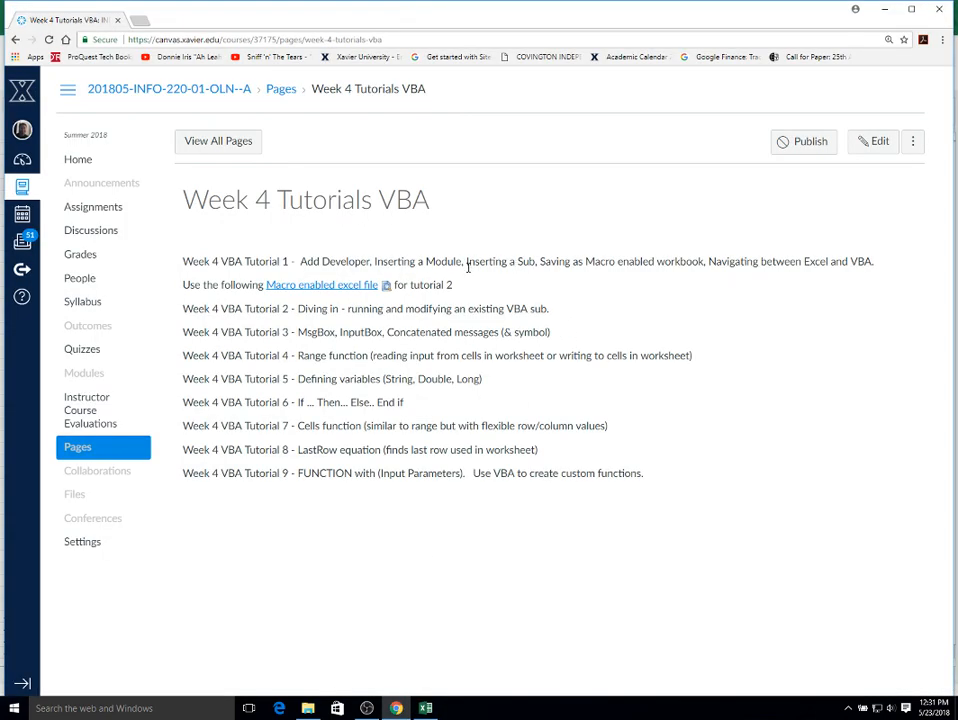
mouse_move(352, 648)
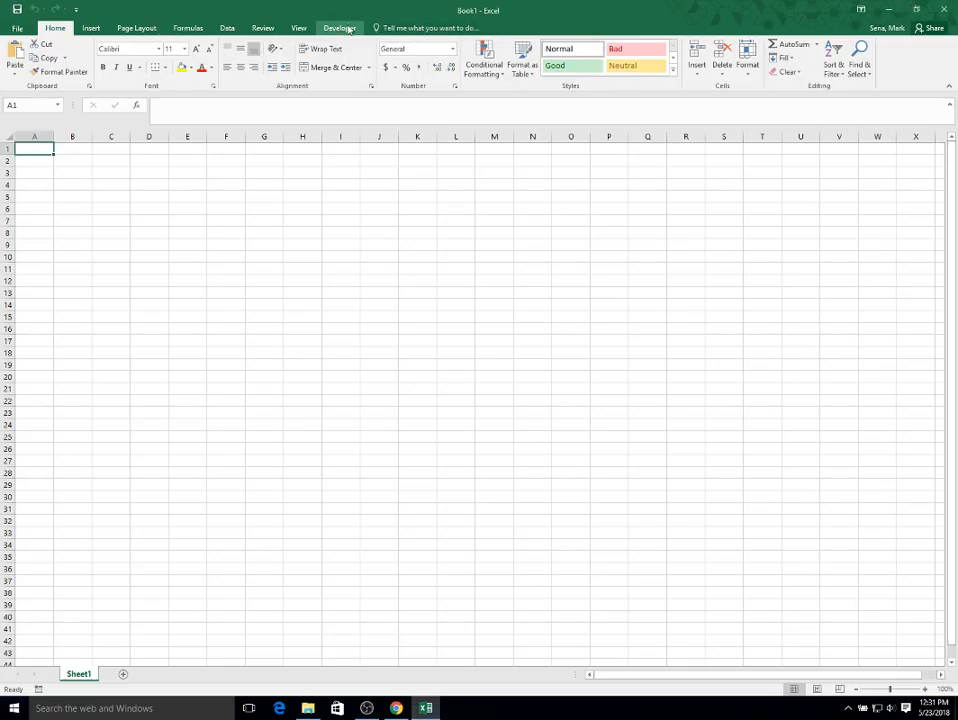
Open the Visual Basic editor for Book1 from the Developer commands.
left_click(340, 28)
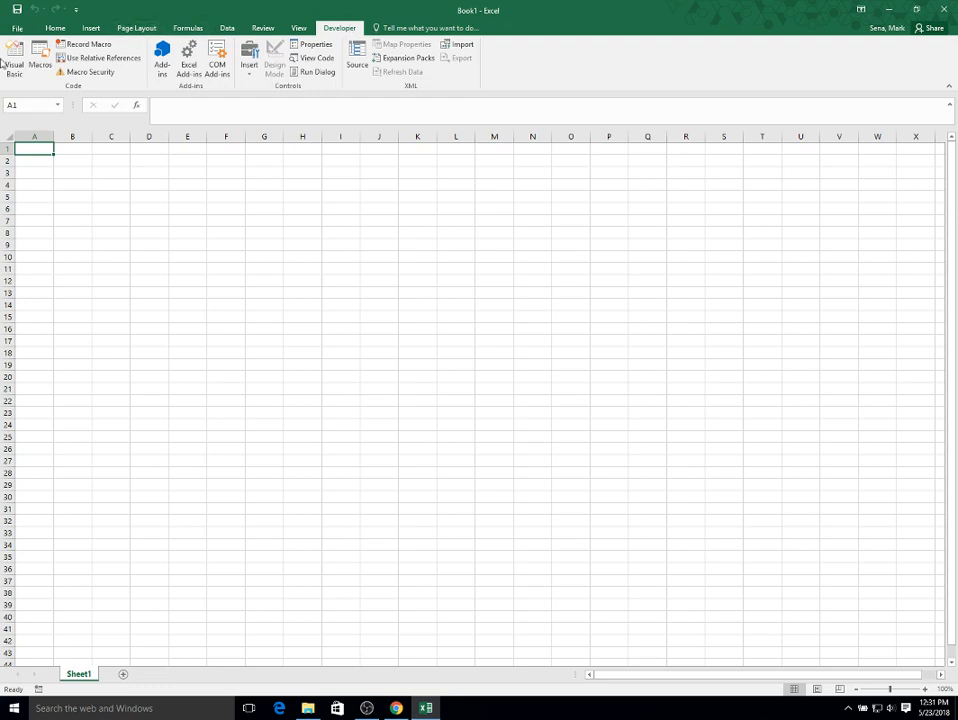
mouse_move(14, 56)
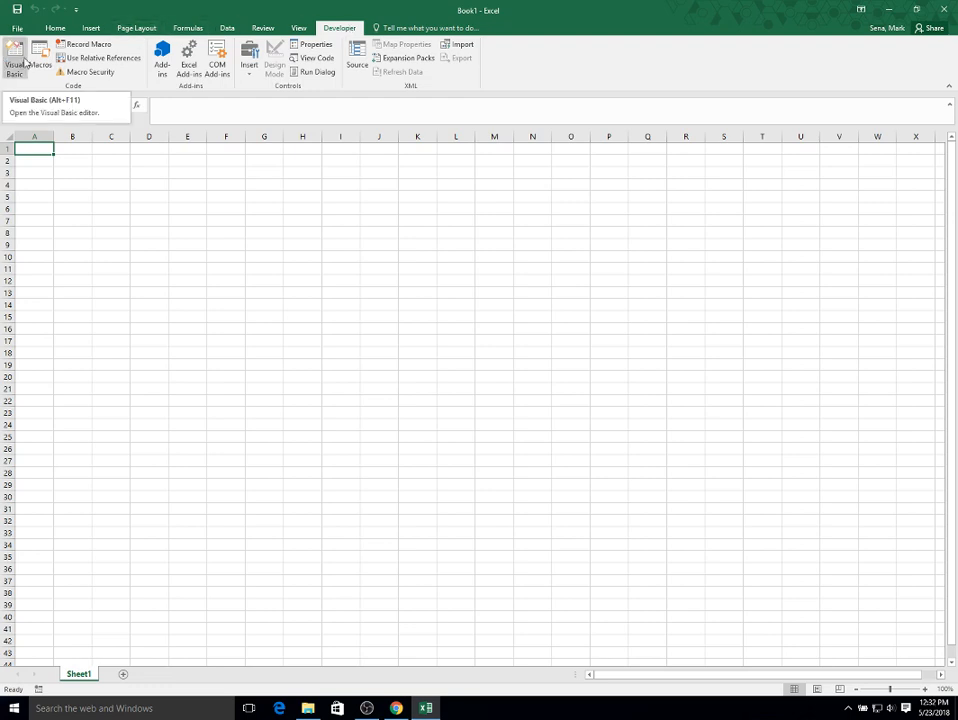
left_click(14, 56)
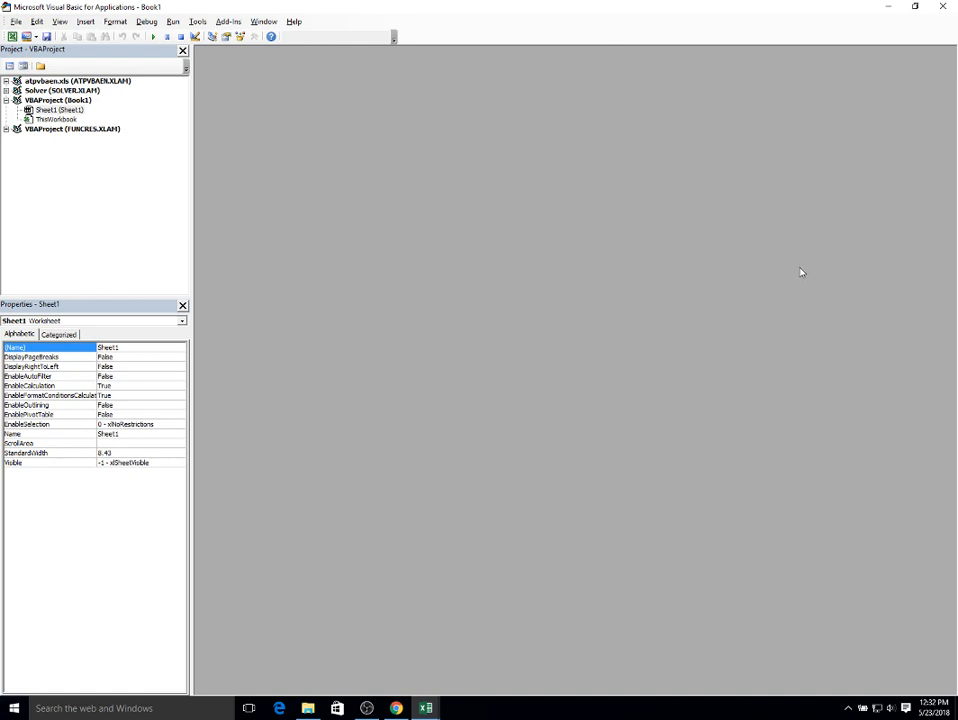
mouse_move(728, 444)
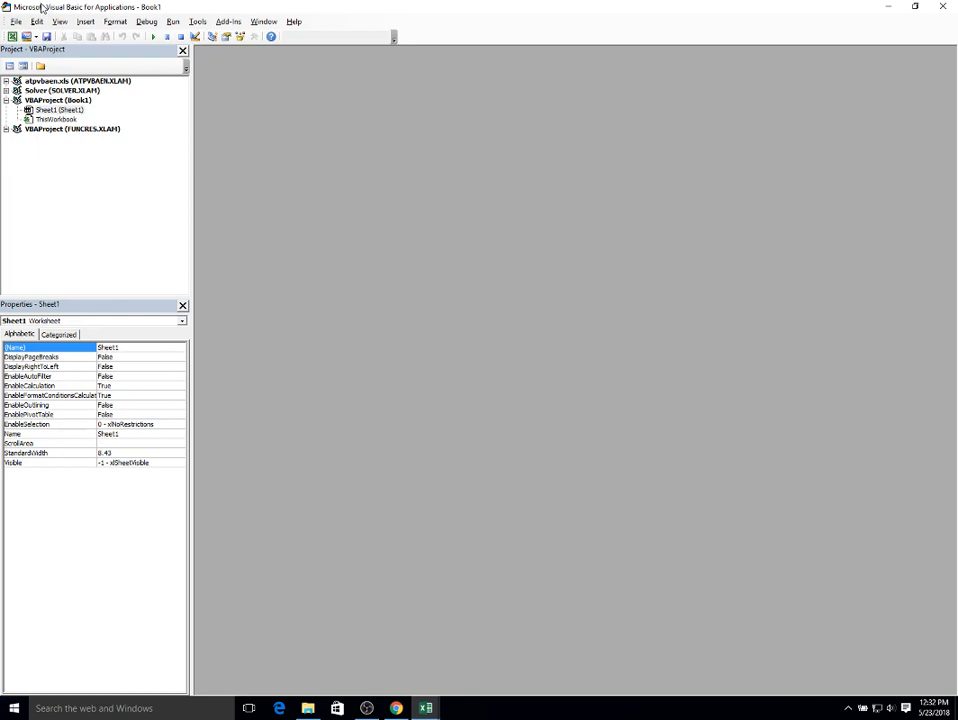
mouse_move(56, 80)
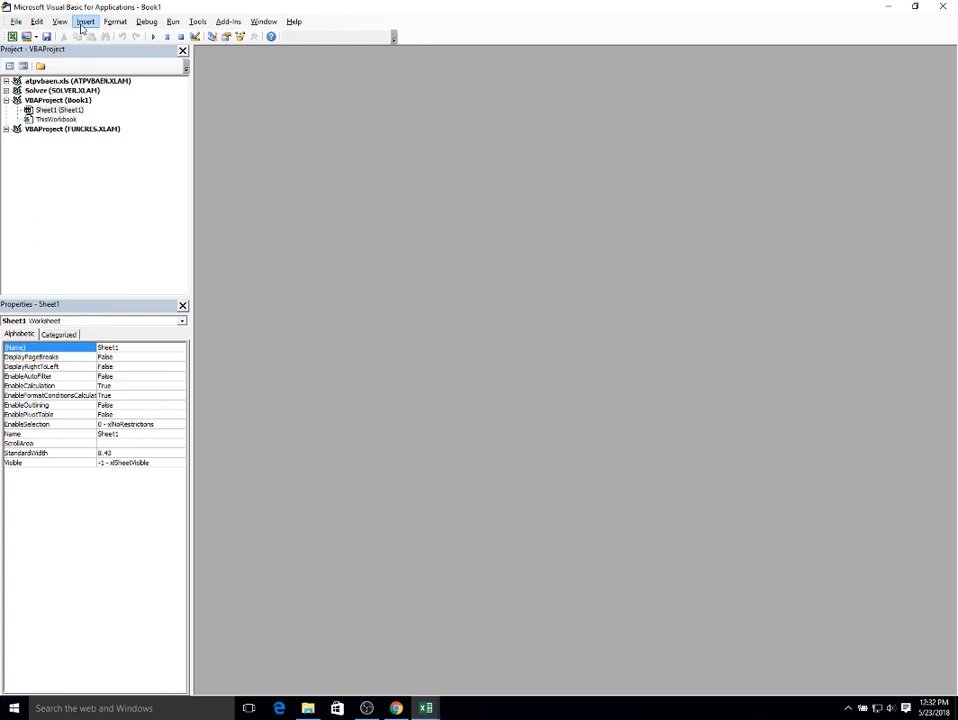
Insert a new code module into the VBA project.
left_click(84, 20)
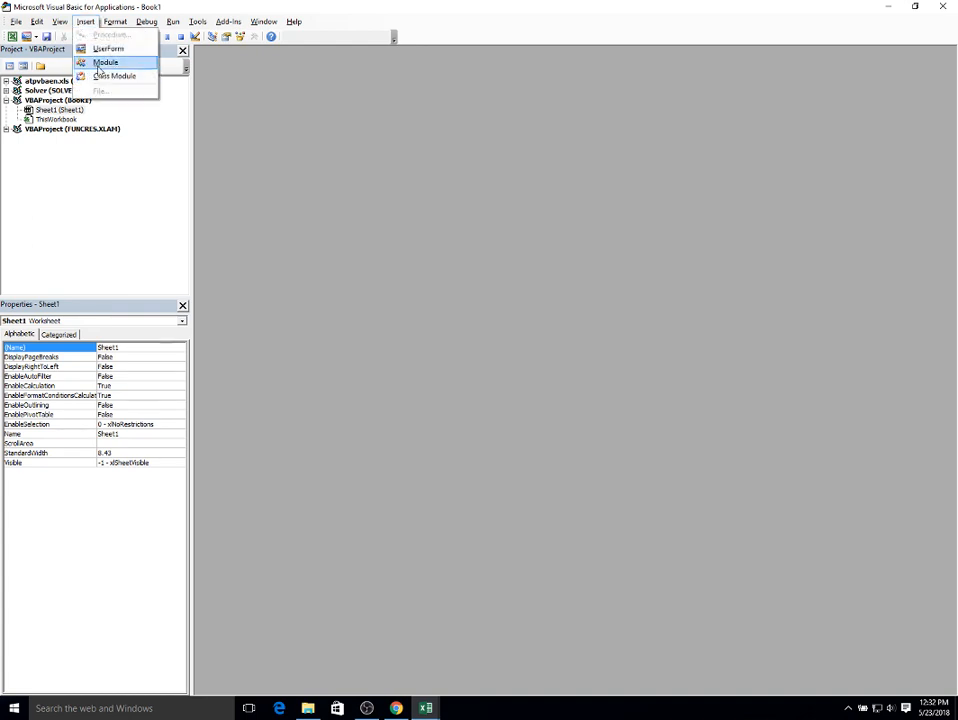
left_click(104, 62)
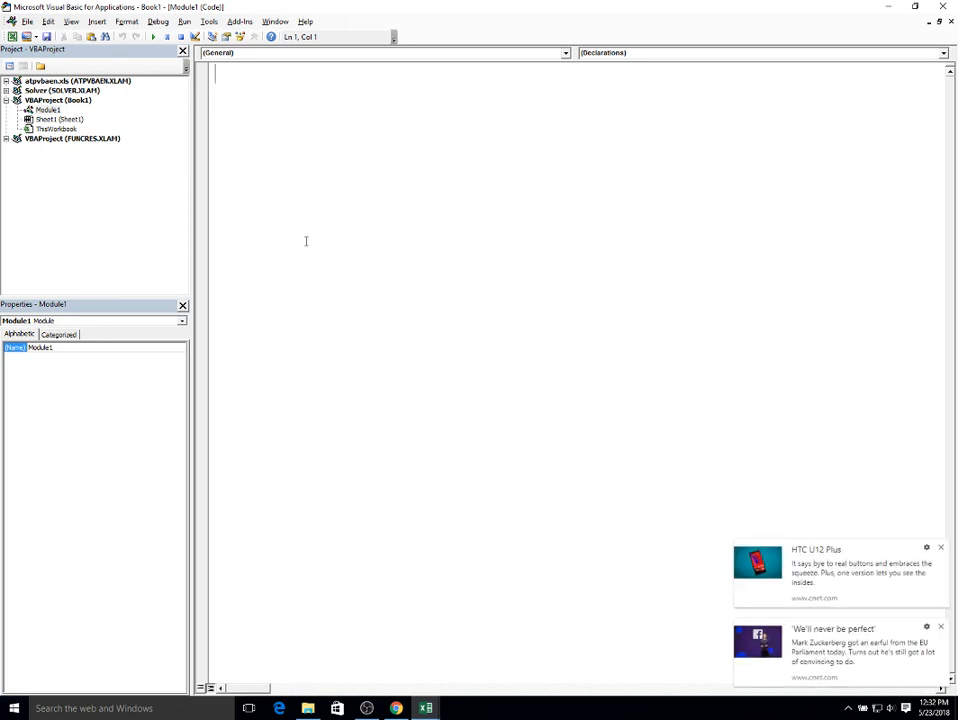
mouse_move(936, 548)
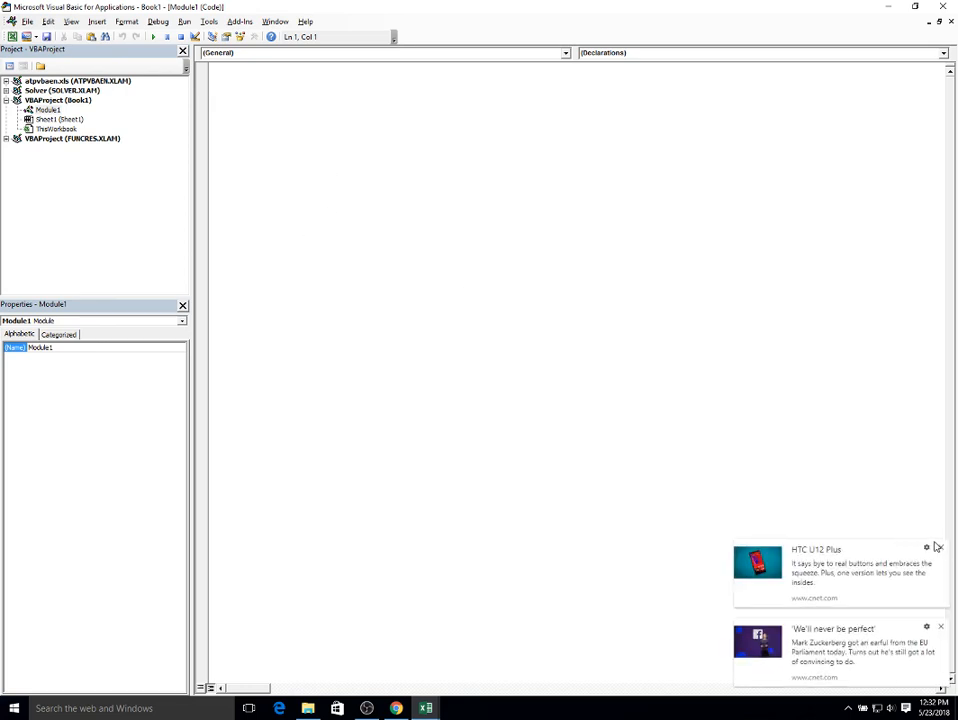
left_click(926, 548)
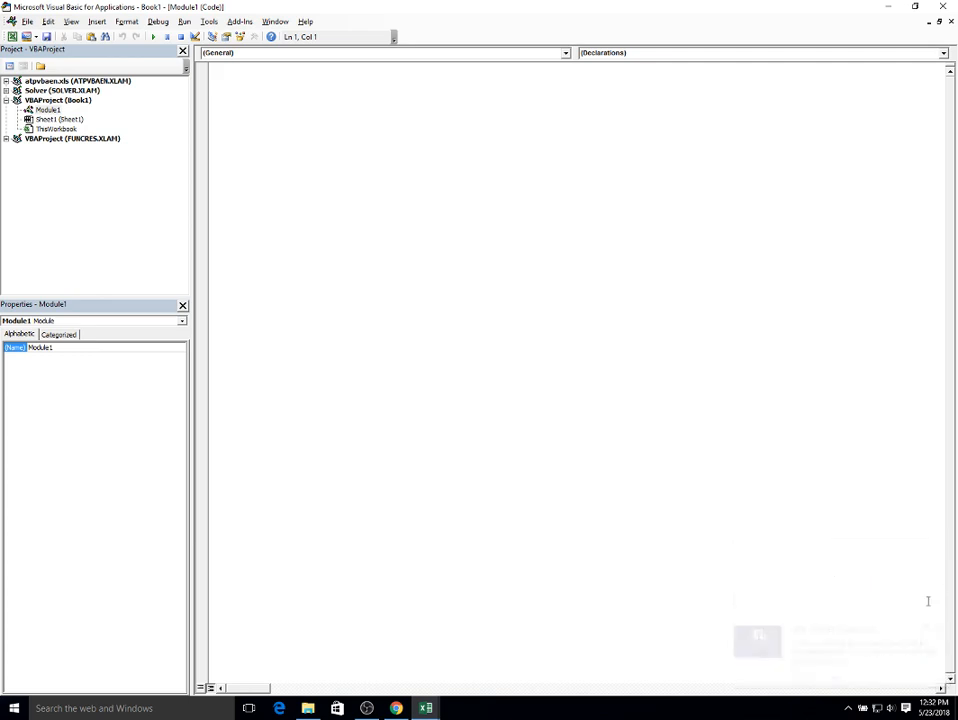
mouse_move(492, 240)
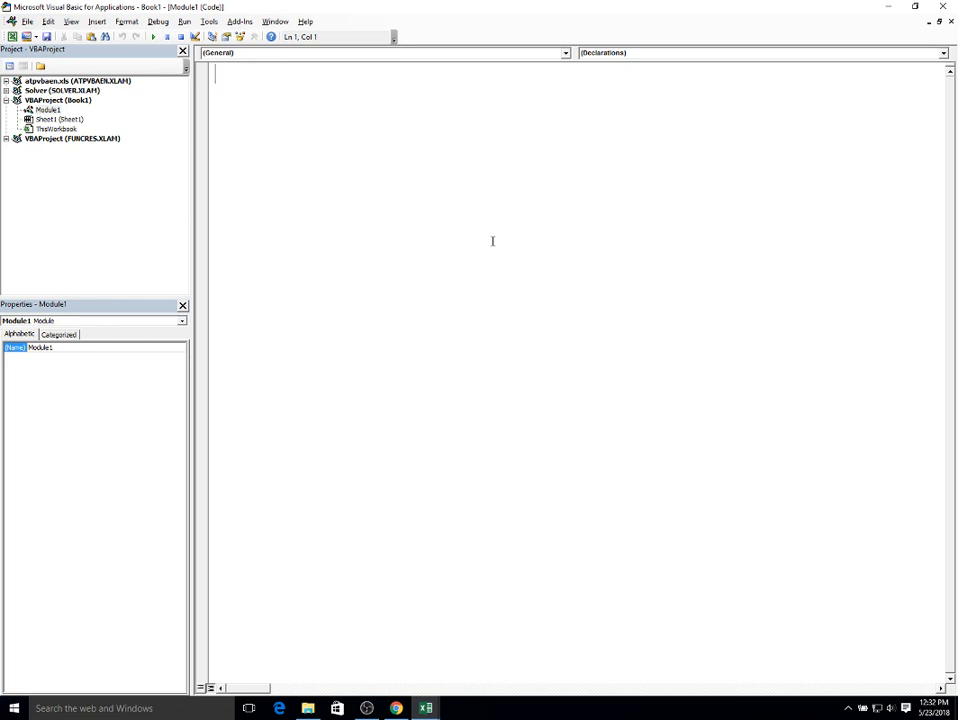
Declare an empty Sub HelloWorld() in Module1.
type("S")
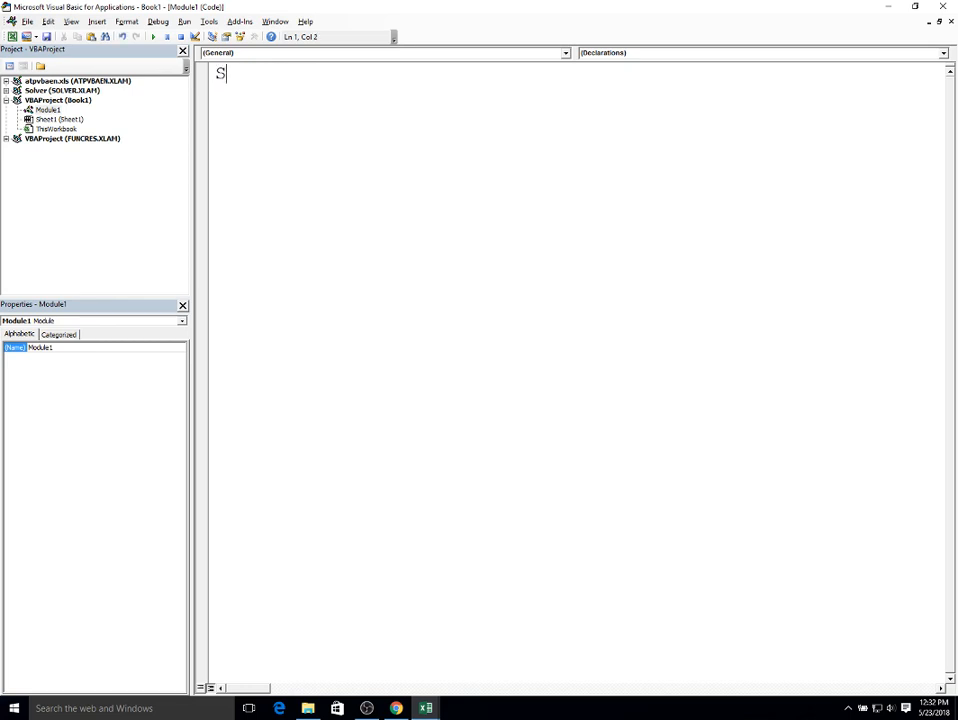
type("ub")
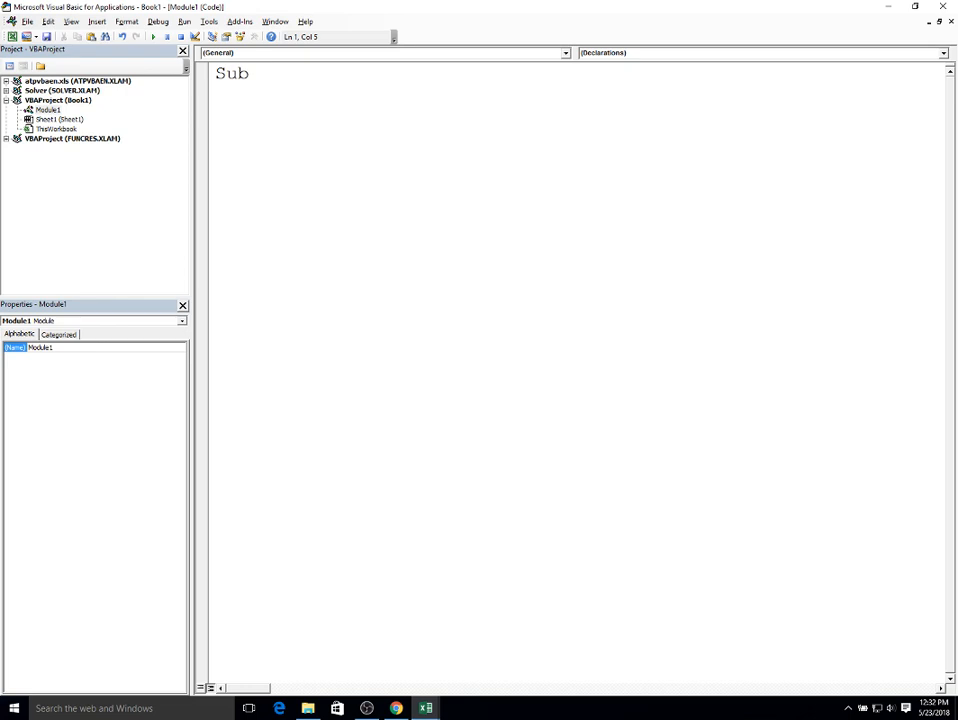
type("Hell")
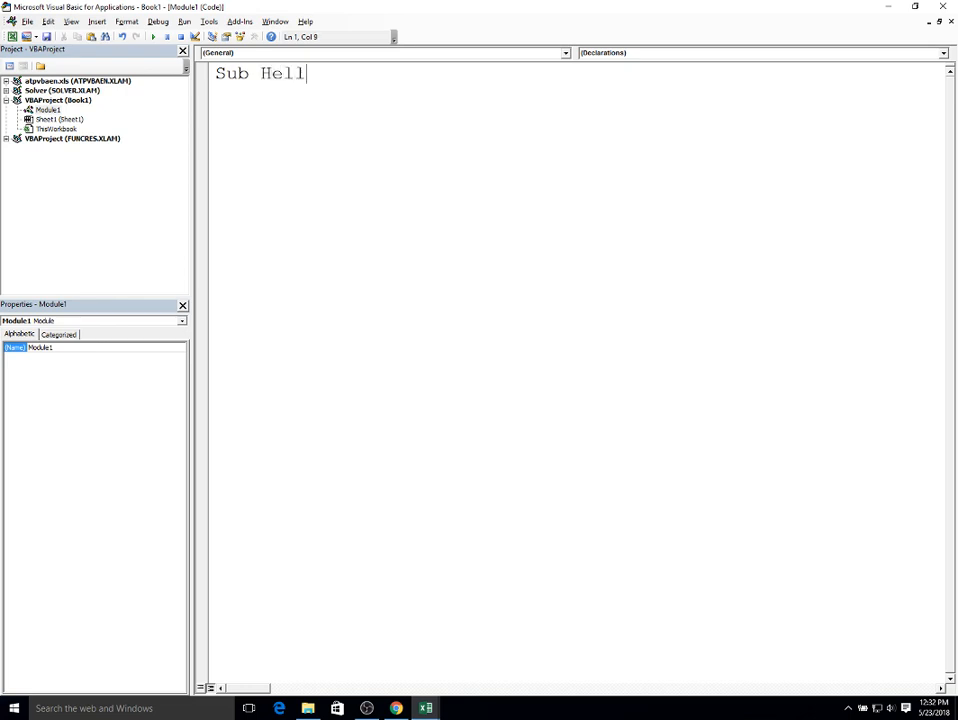
type("oWorld")
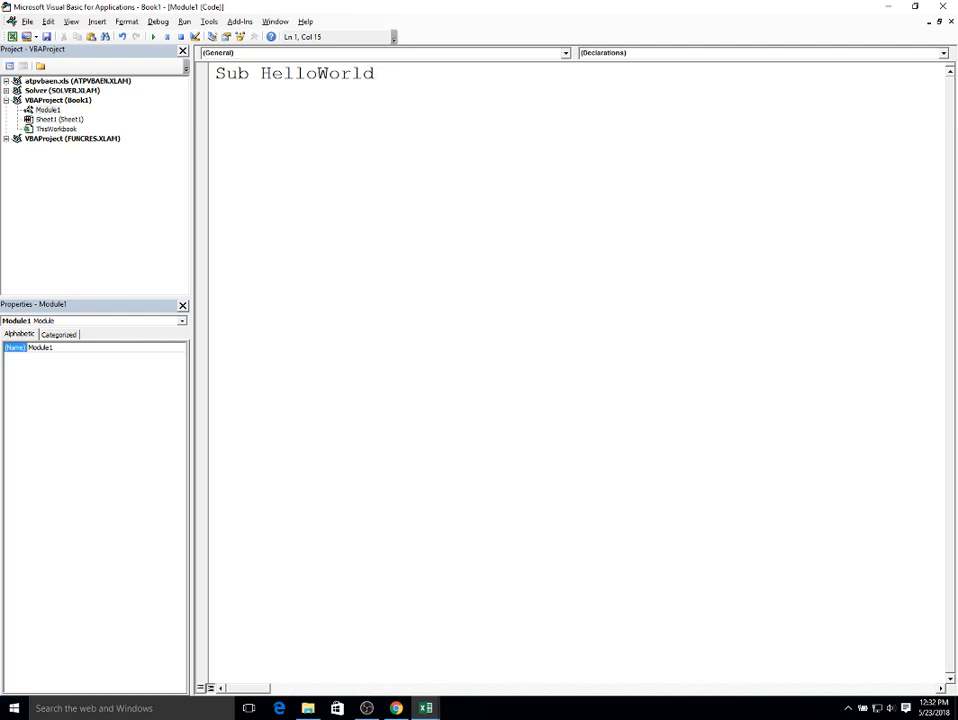
type("(")
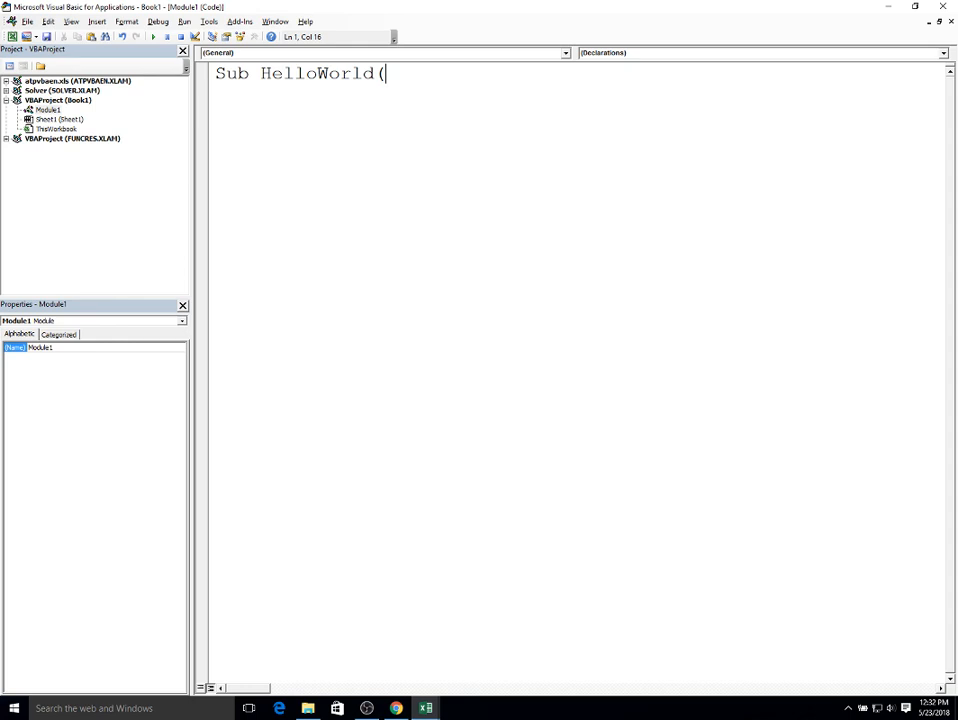
type(")")
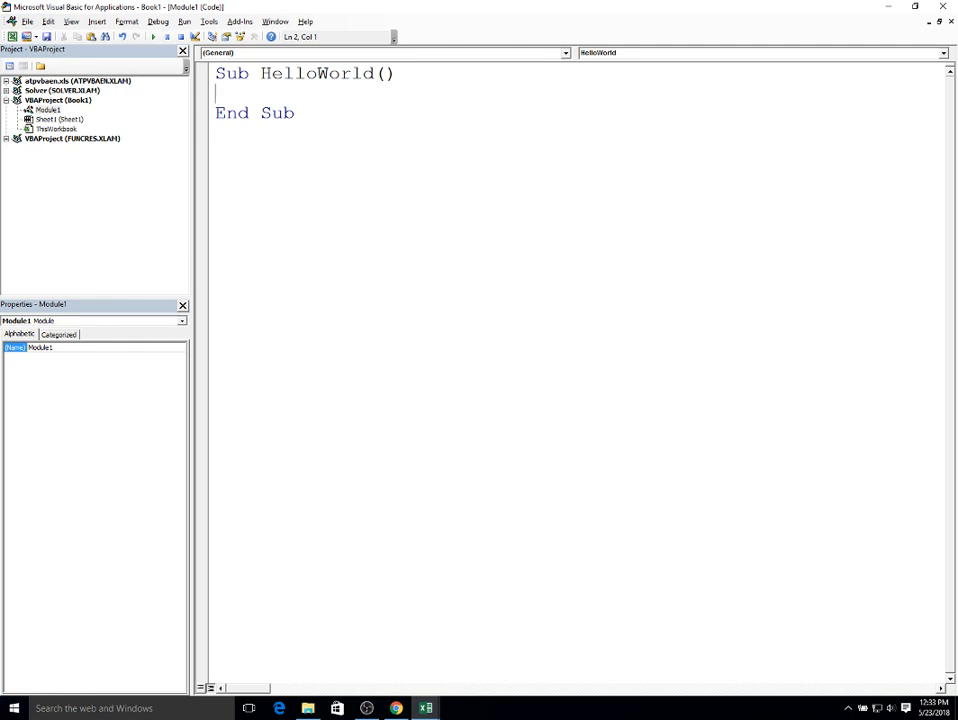
Add the line MsgBox "Hello World!" inside the HelloWorld Sub.
type("MsgB")
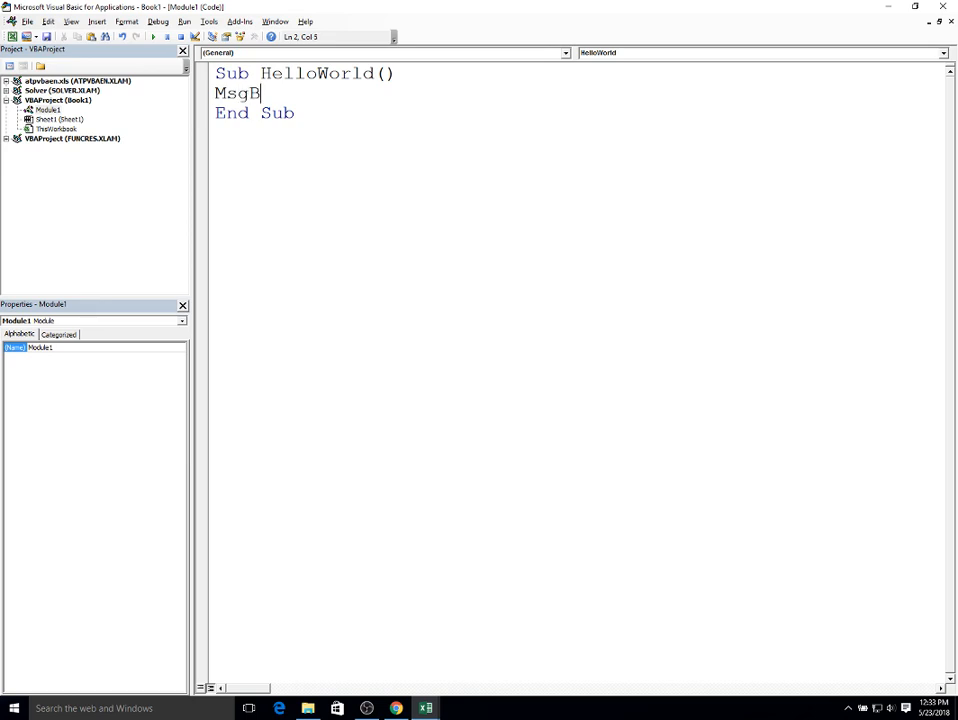
type("ox")
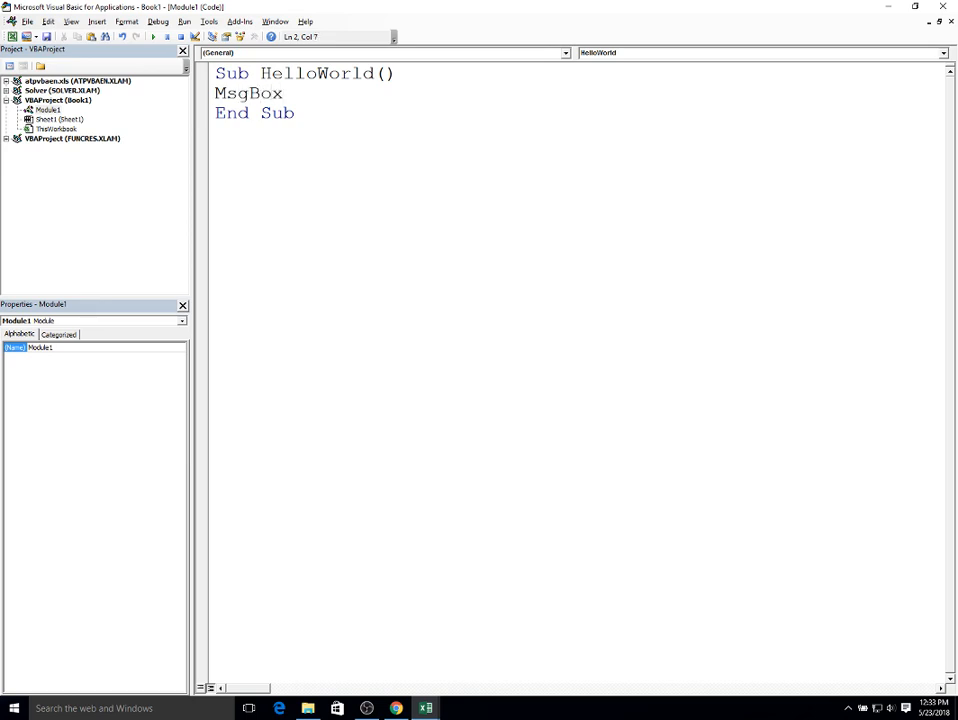
type("\"")
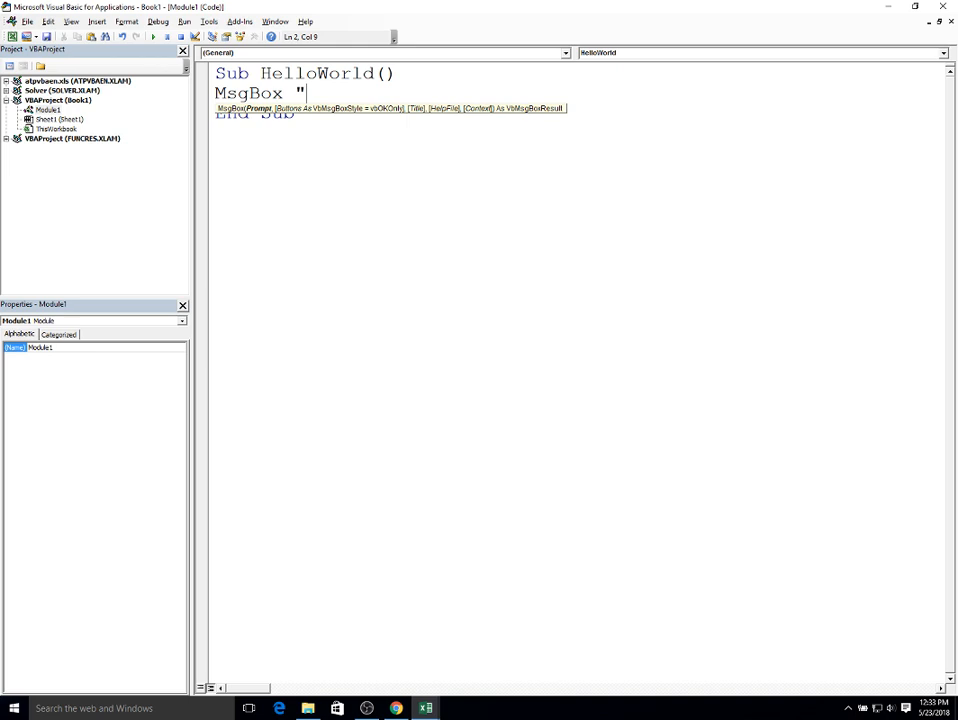
type("H")
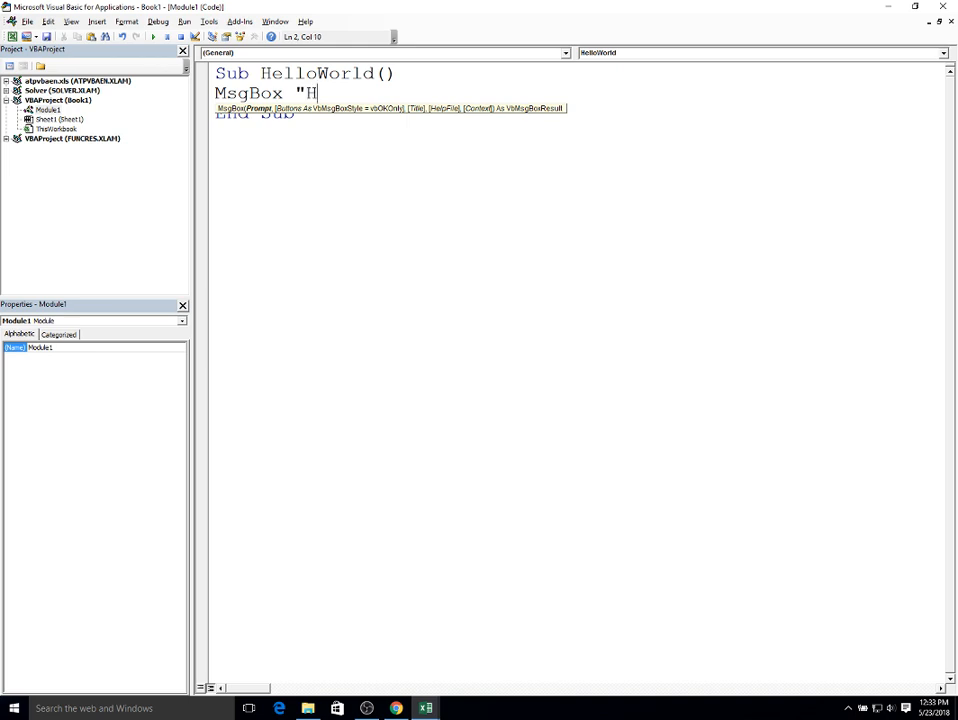
type("ello W")
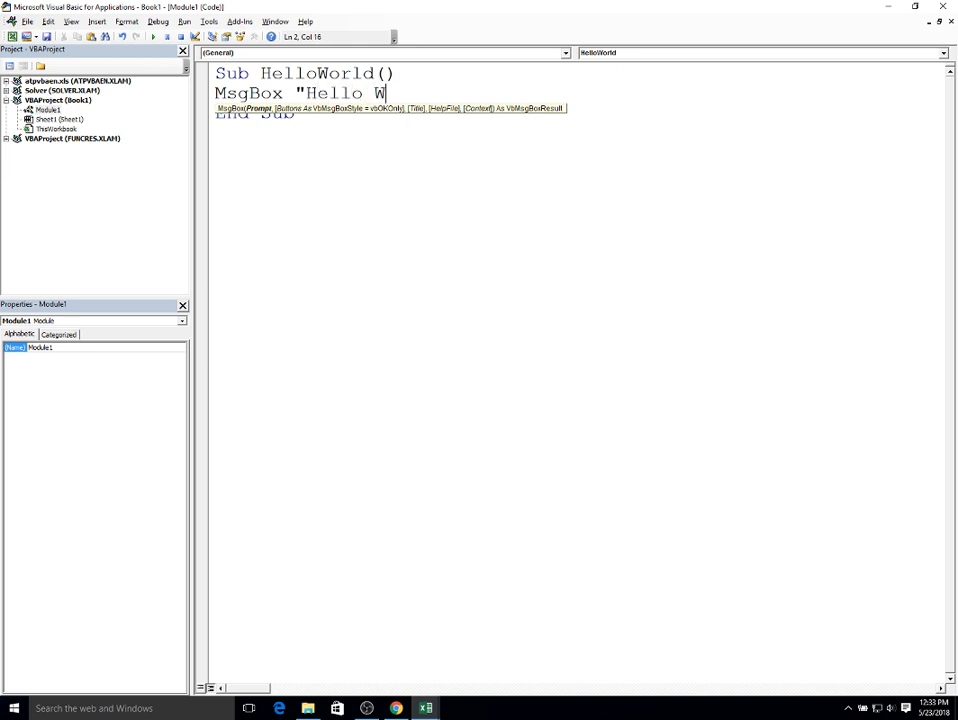
type("orld")
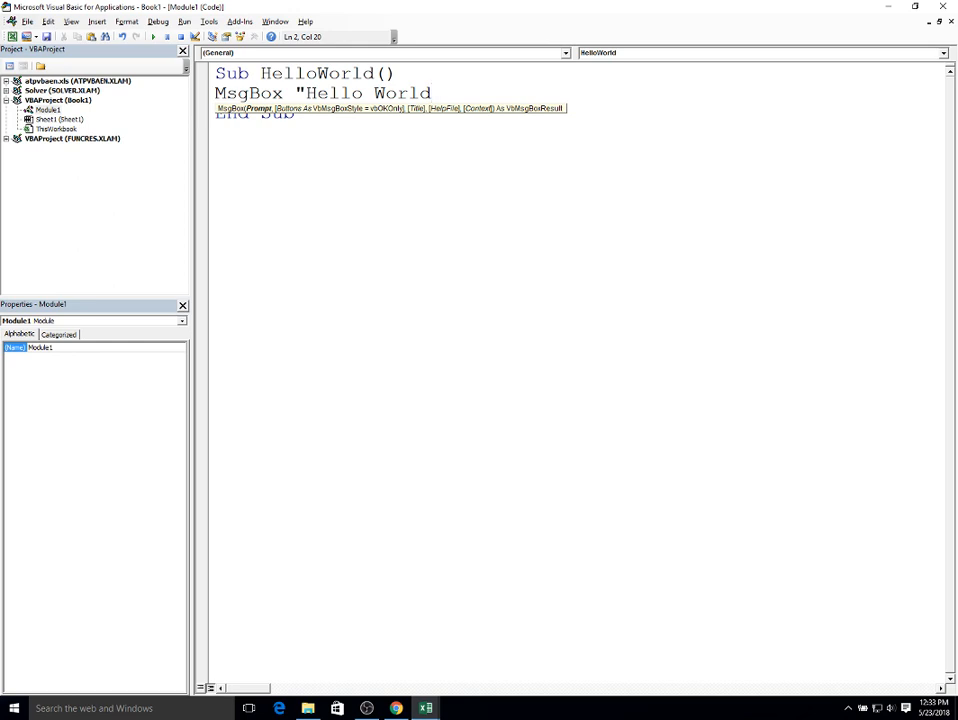
type("!")
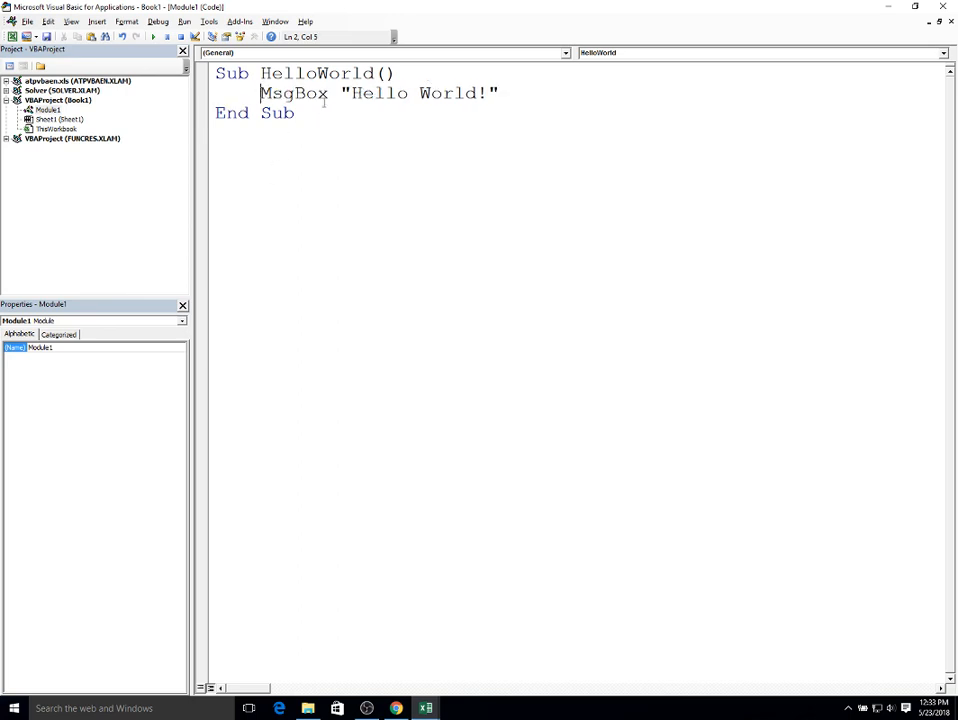
left_click(502, 94)
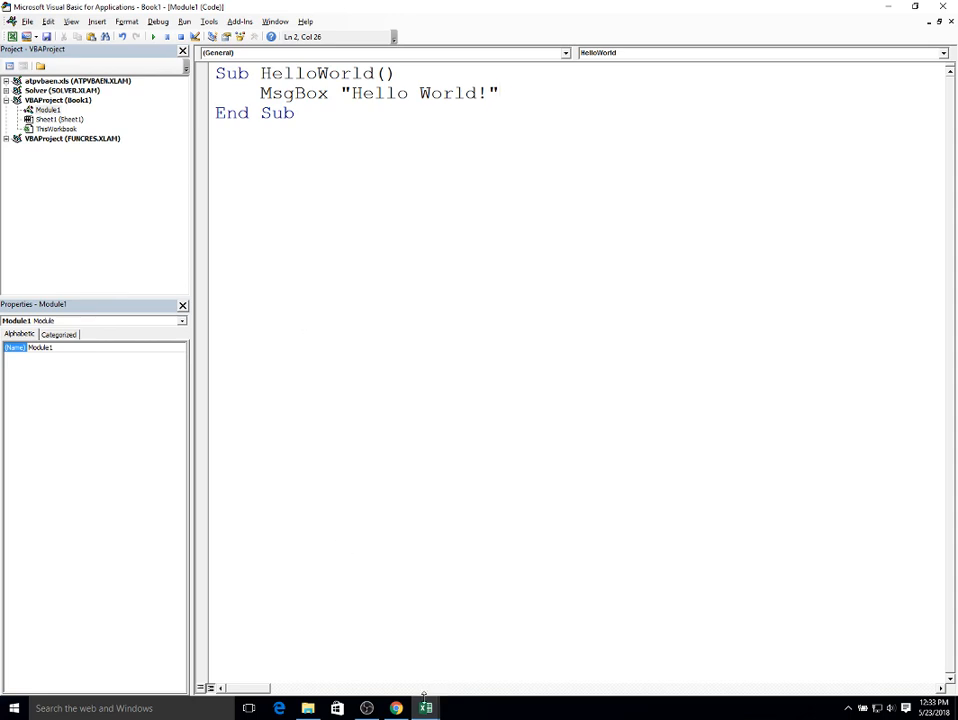
mouse_move(424, 708)
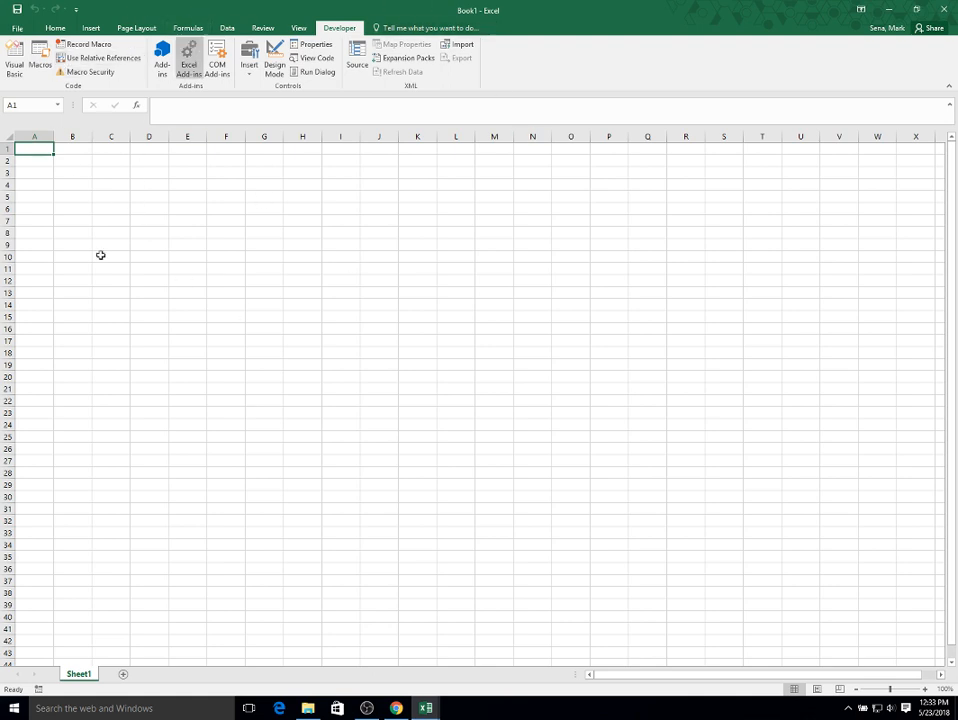
mouse_move(424, 708)
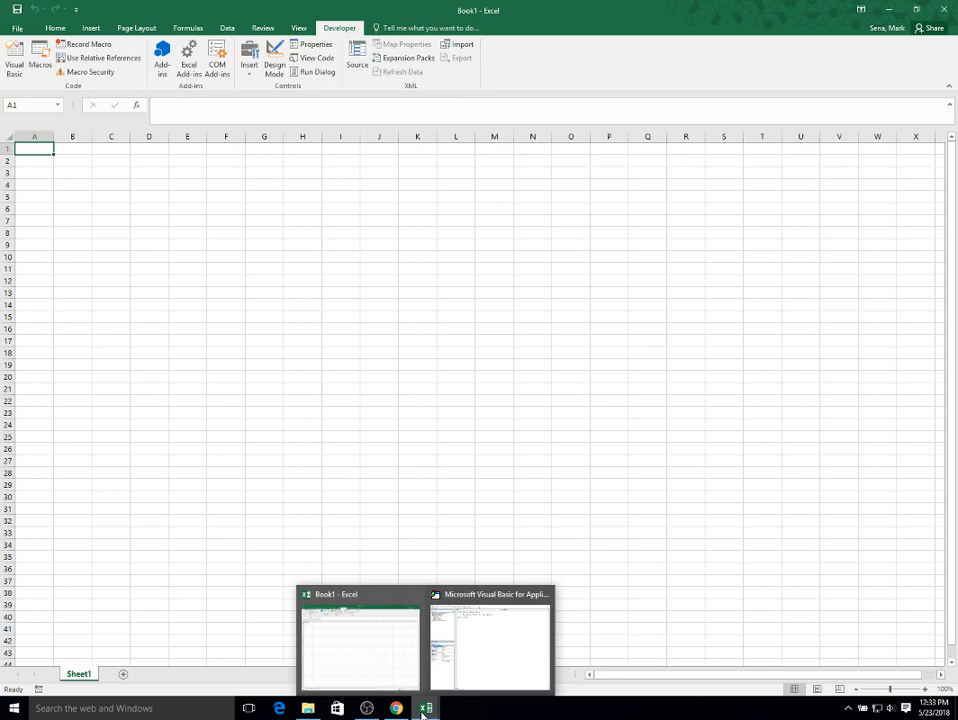
left_click(488, 644)
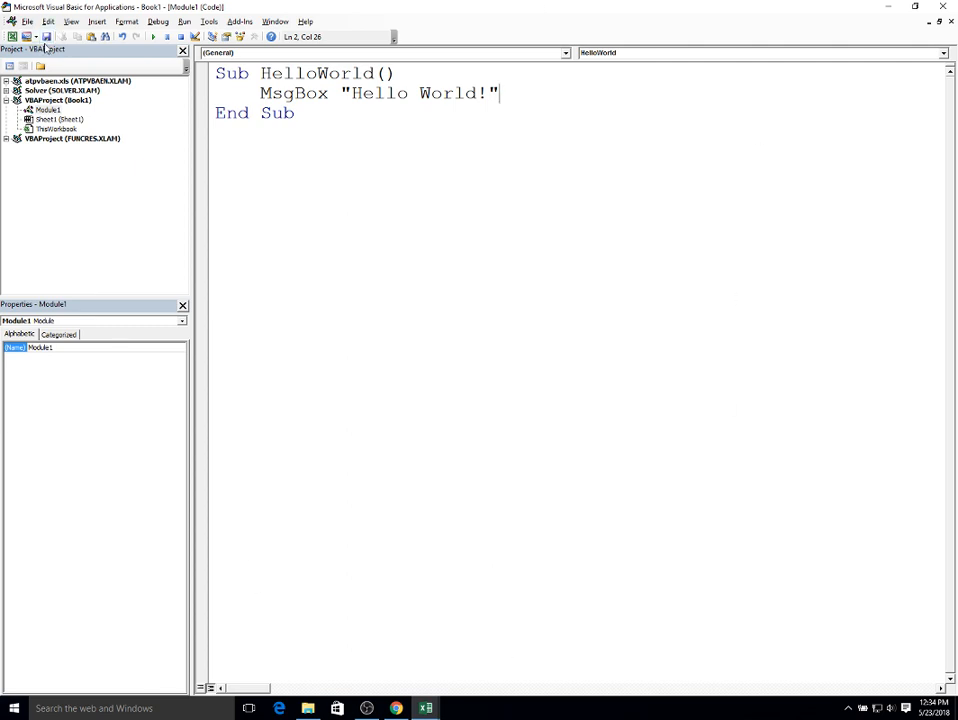
mouse_move(48, 36)
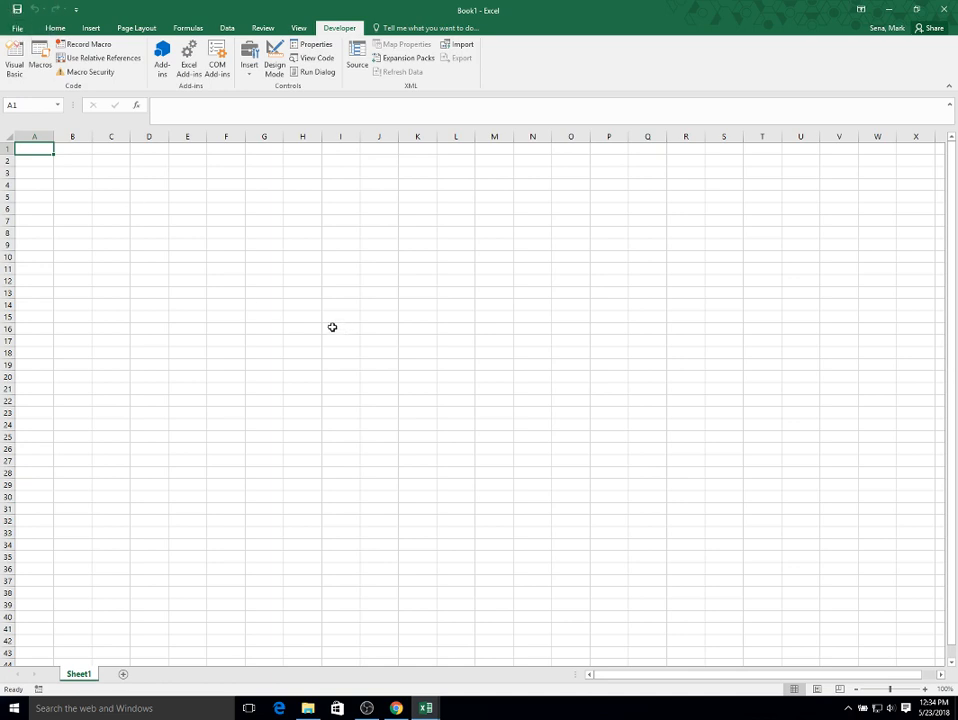
mouse_move(320, 324)
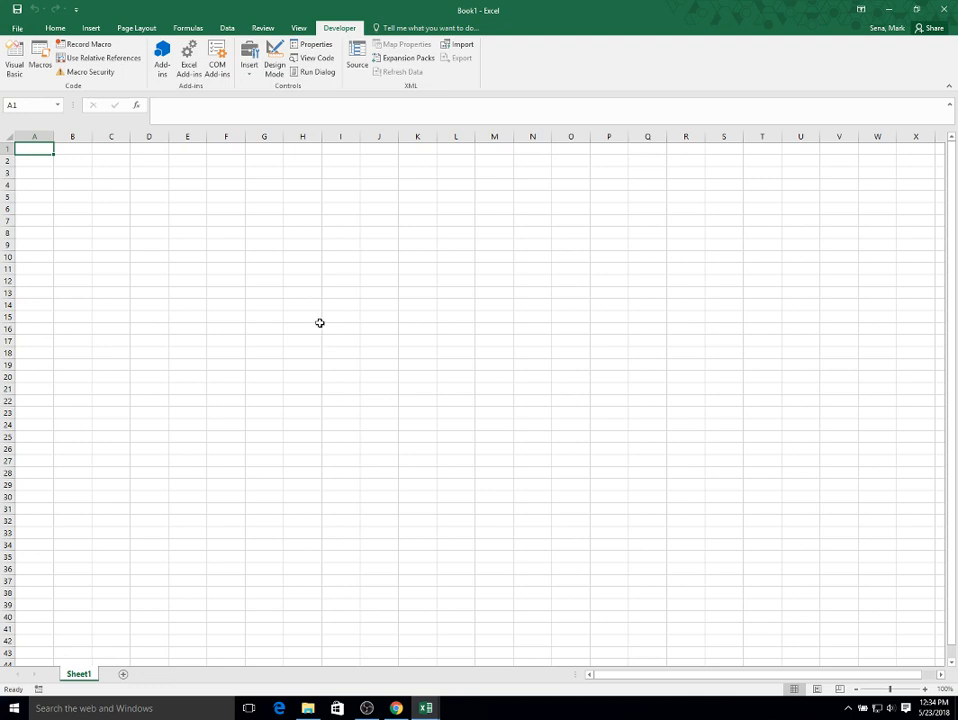
mouse_move(358, 238)
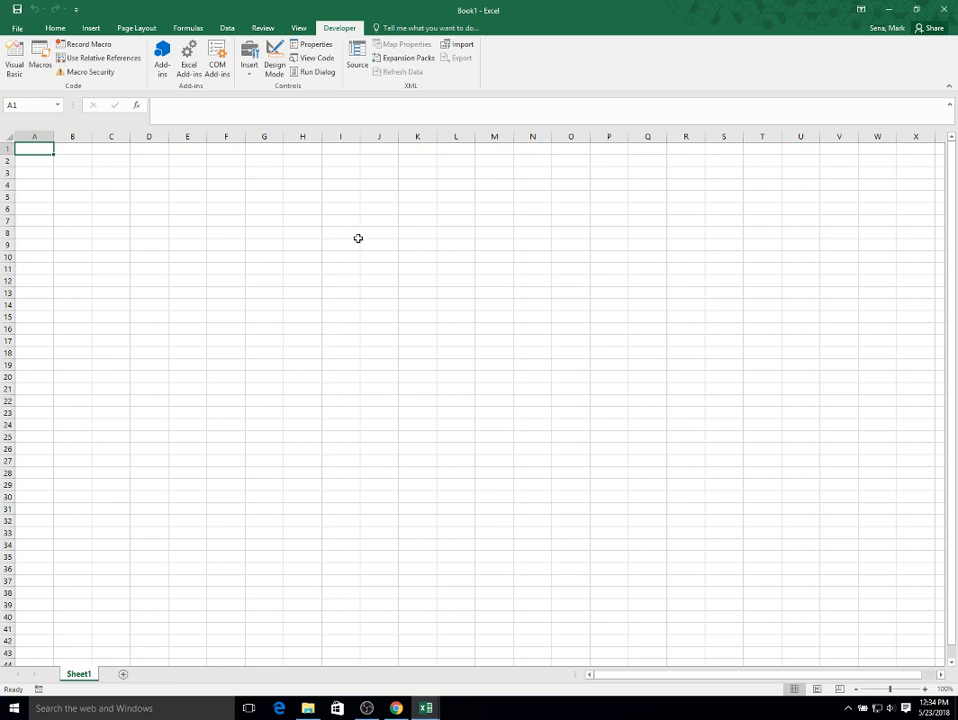
mouse_move(410, 512)
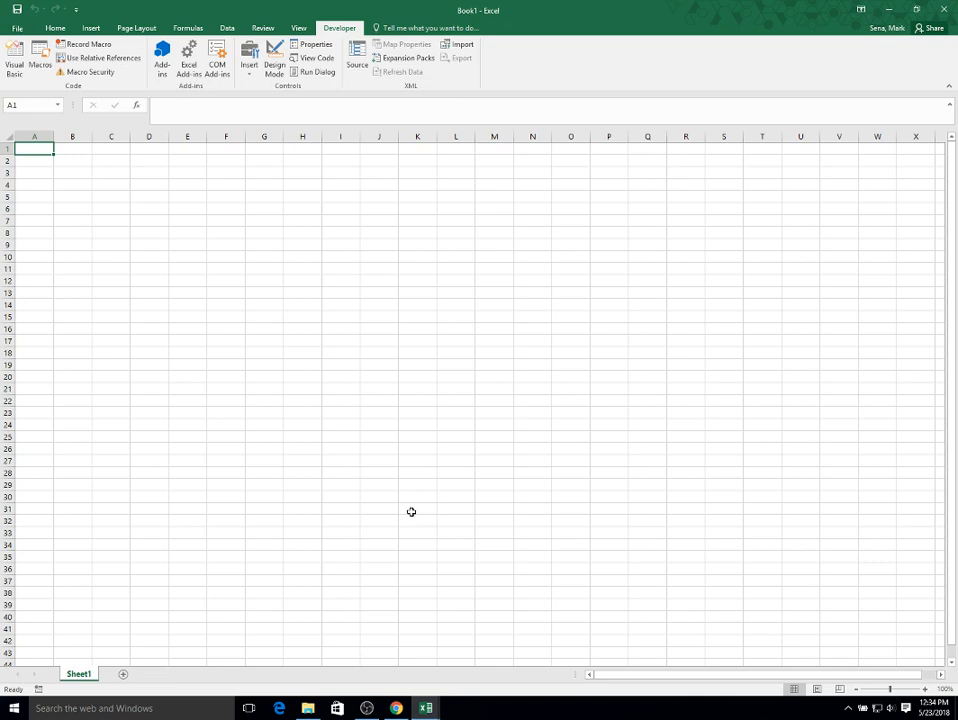
mouse_move(324, 336)
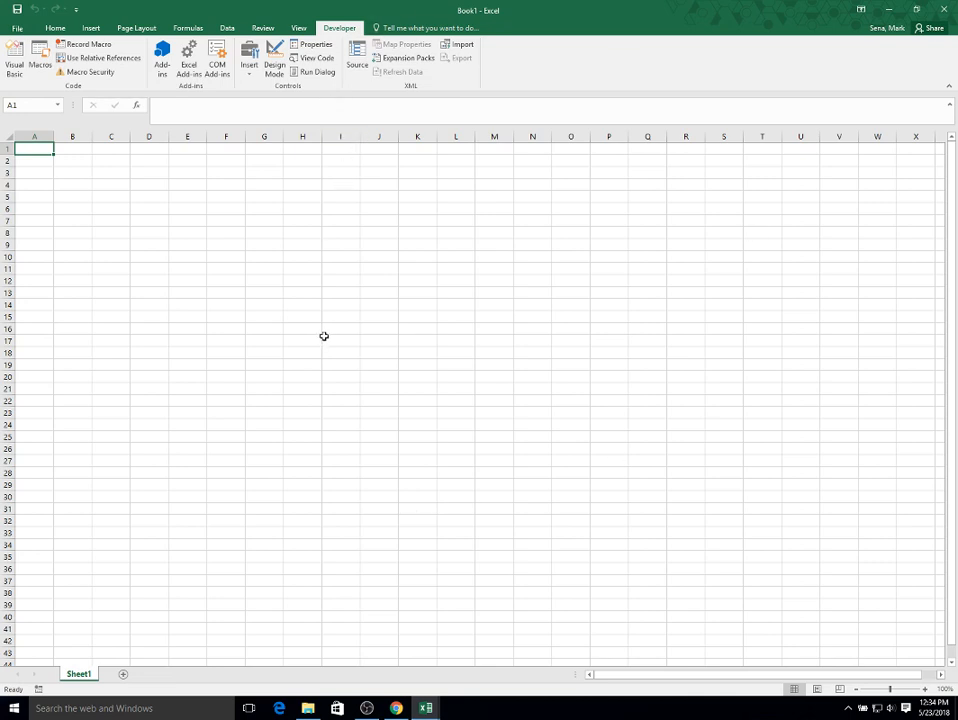
mouse_move(98, 316)
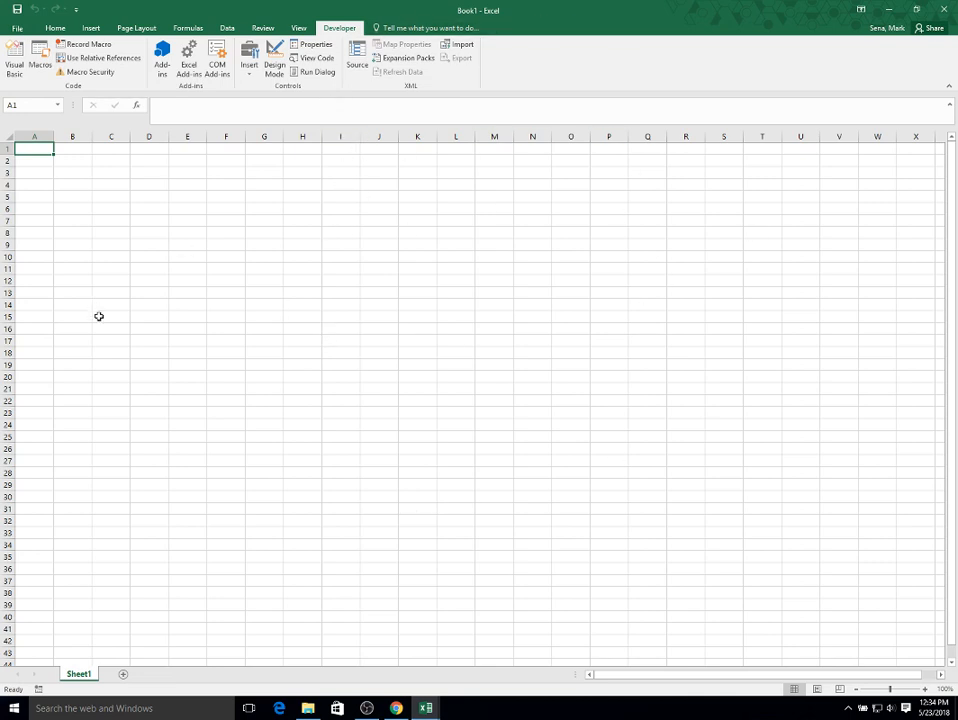
mouse_move(324, 260)
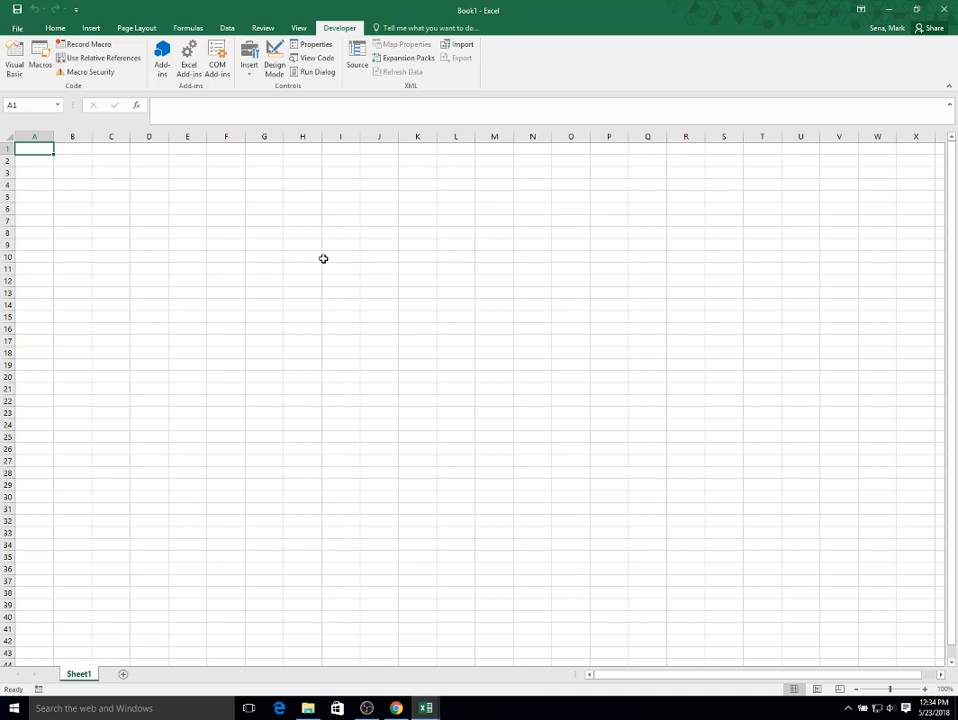
mouse_move(60, 172)
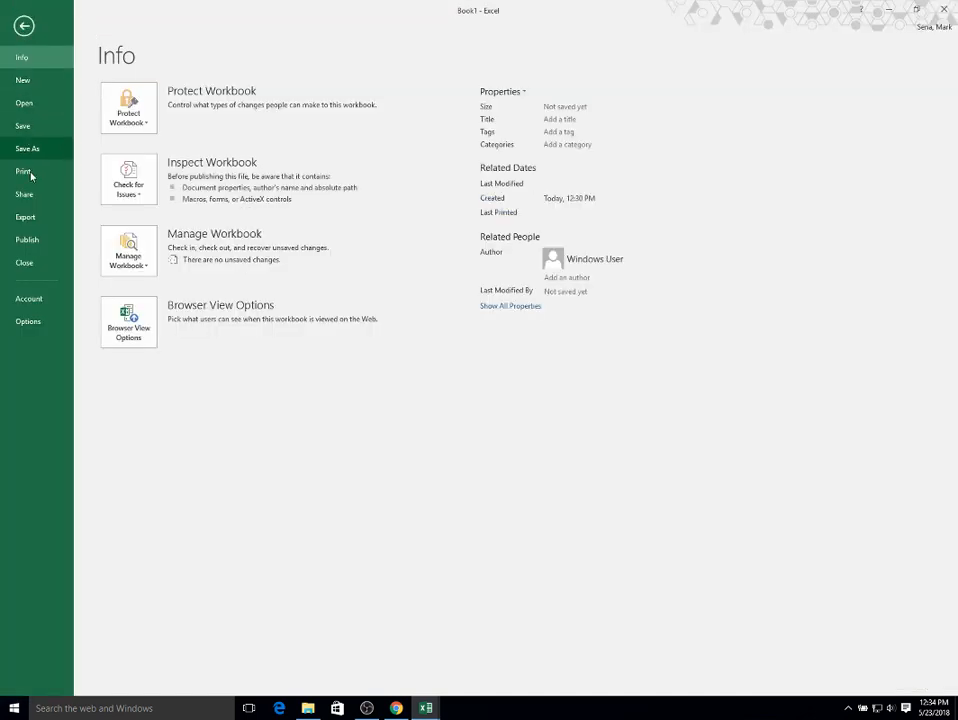
Bring up the Save As dialog for This PC, showing the Documents folder.
left_click(28, 148)
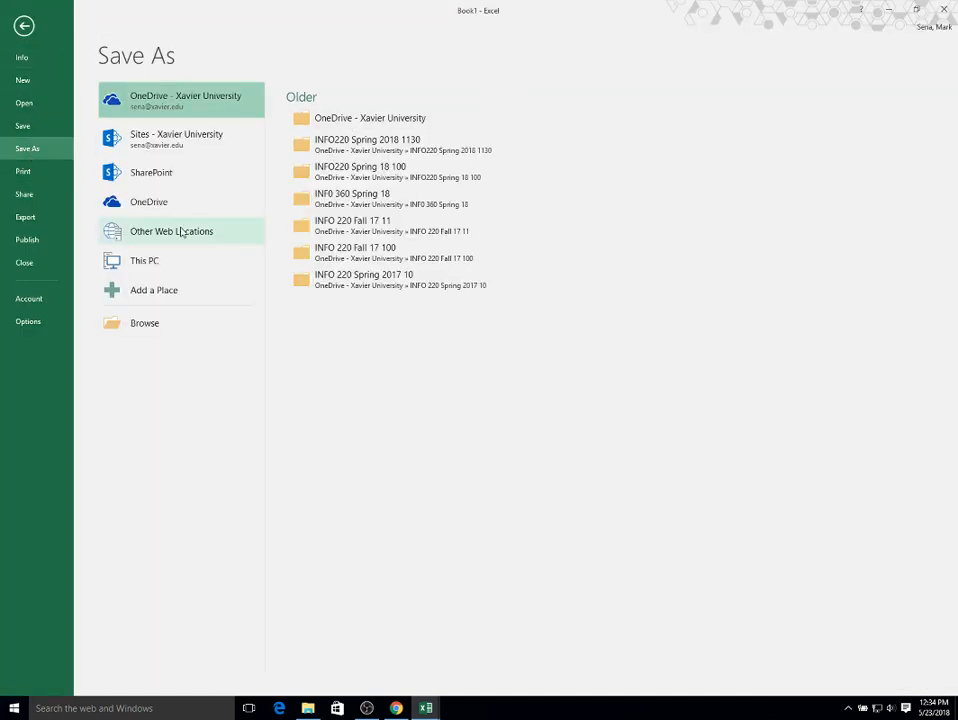
mouse_move(152, 312)
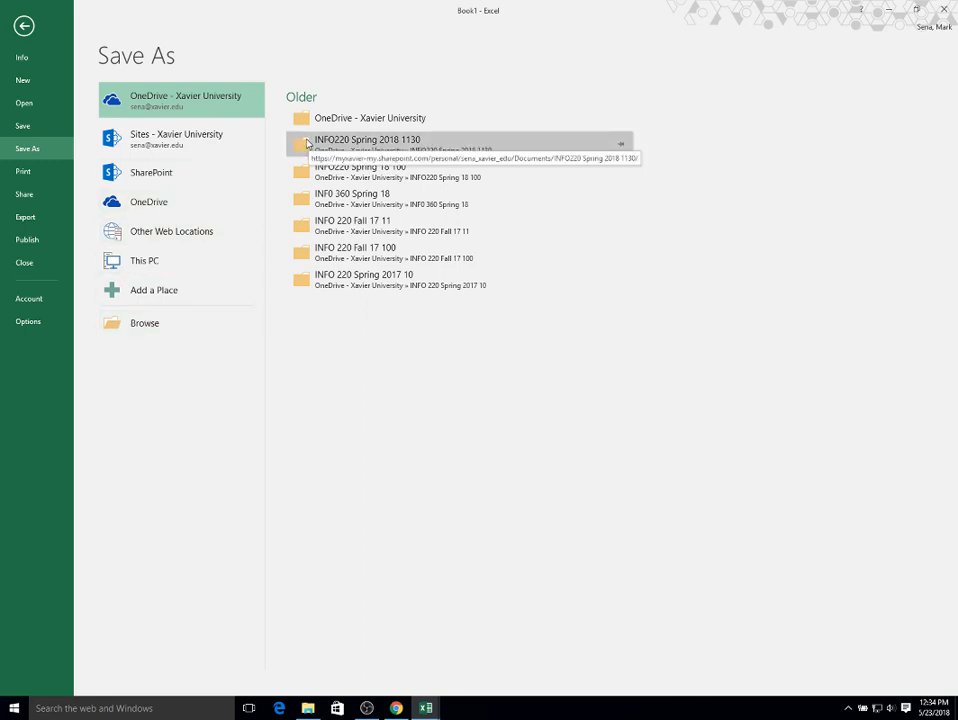
left_click(144, 260)
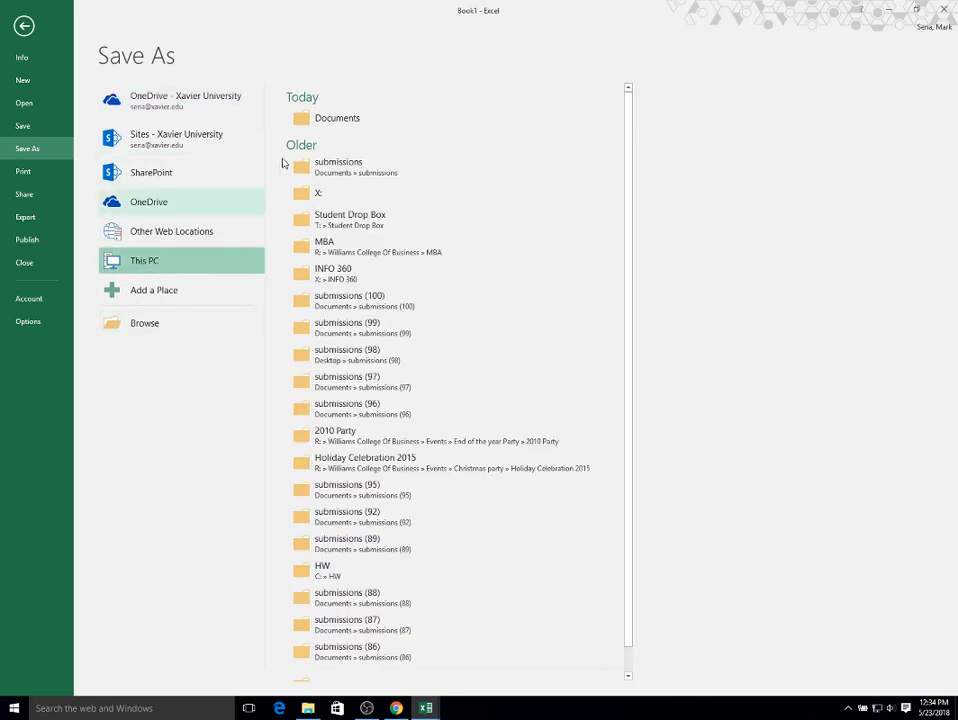
left_click(144, 322)
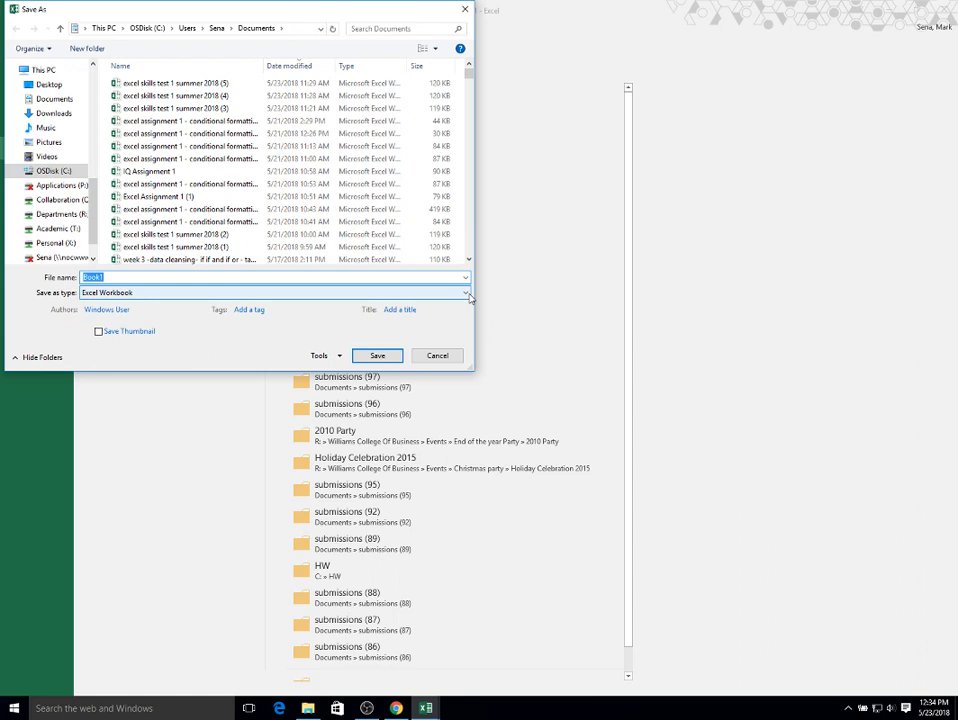
Save as an Excel Macro-Enabled Workbook named 'Week 4 Tutorials' in Documents.
left_click(464, 292)
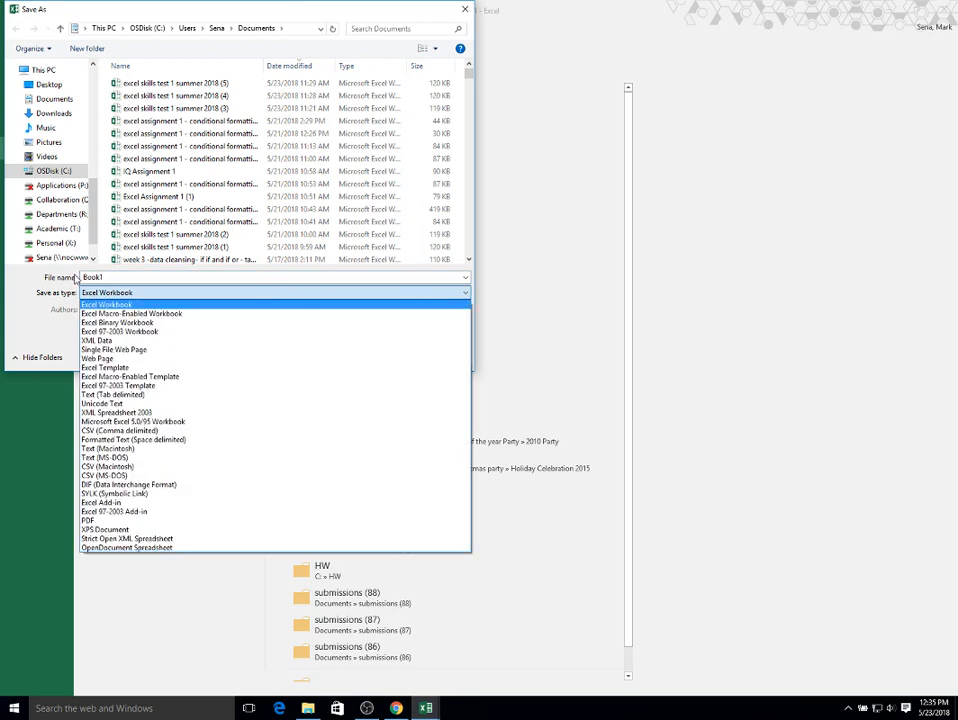
mouse_move(132, 312)
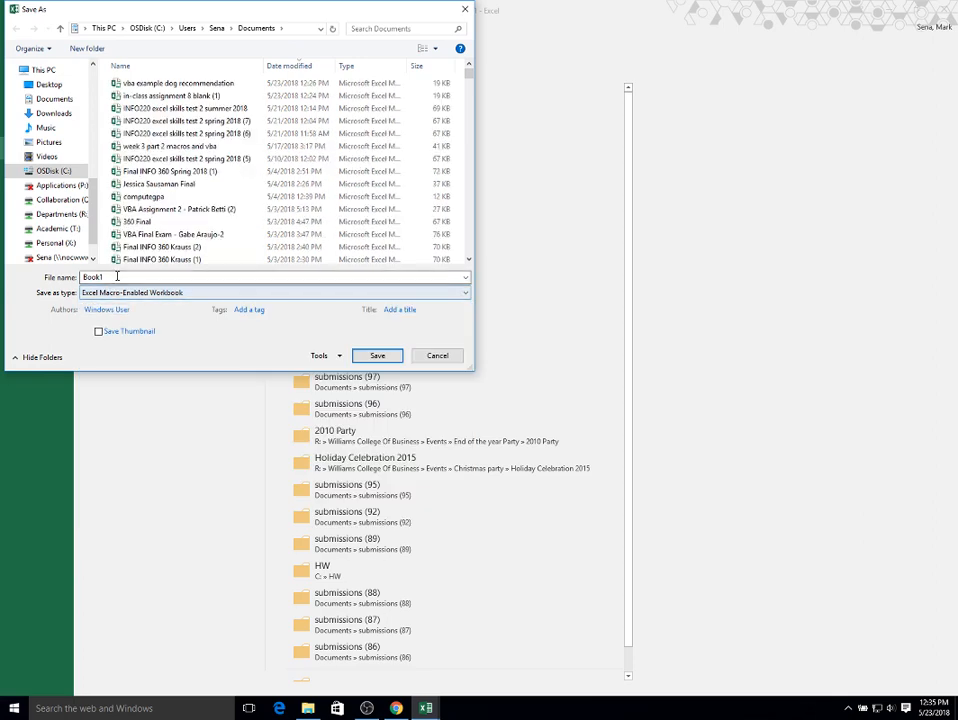
type("W")
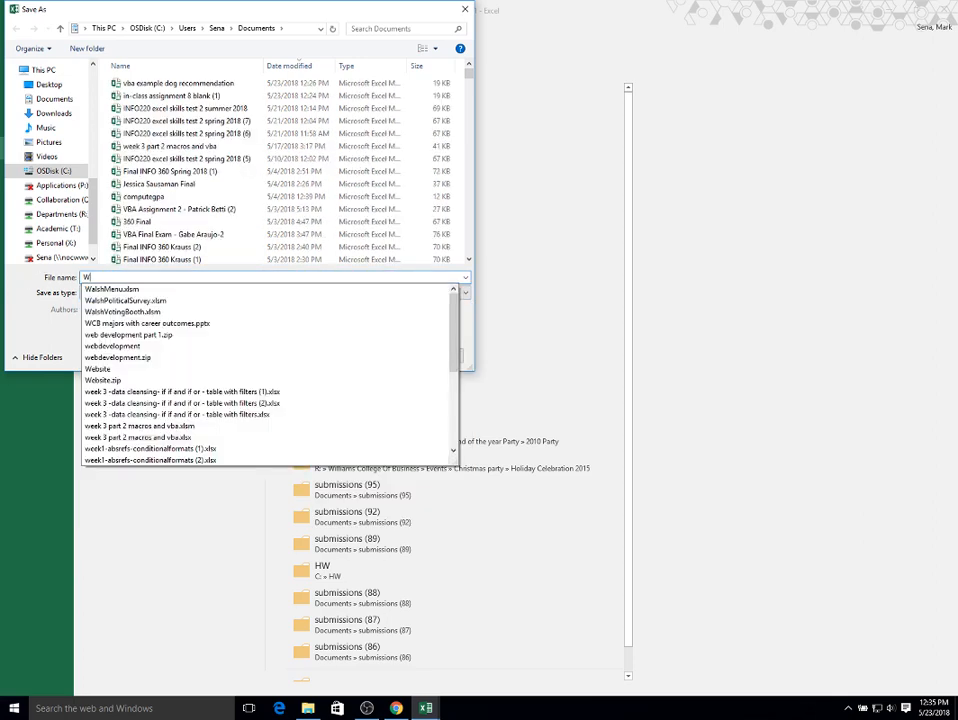
type("eek 4")
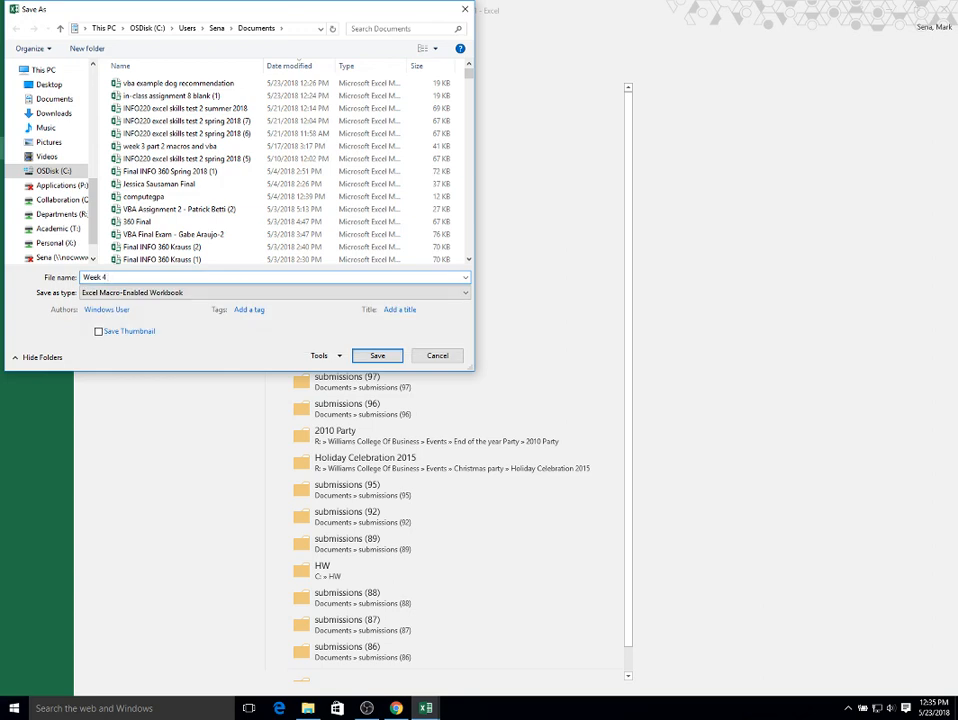
type("Tutorials")
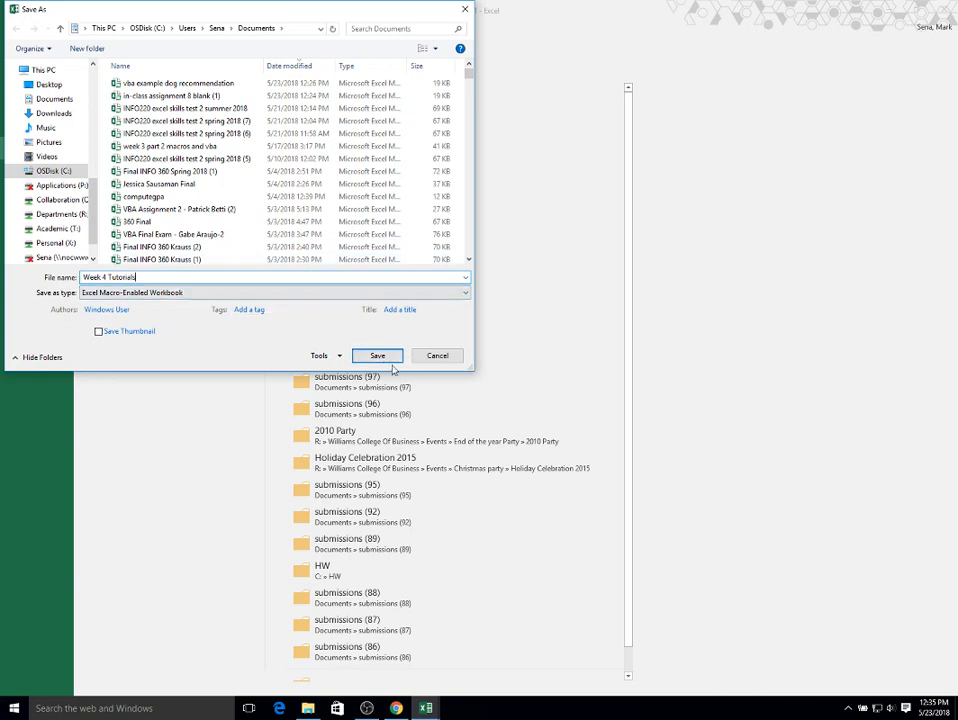
left_click(376, 356)
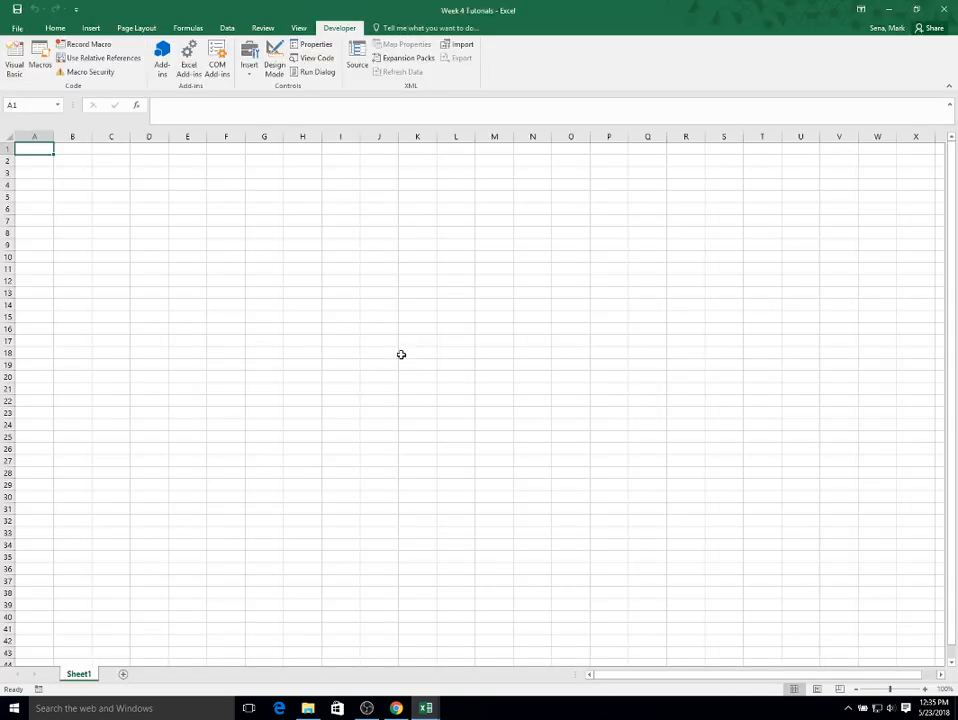
mouse_move(400, 352)
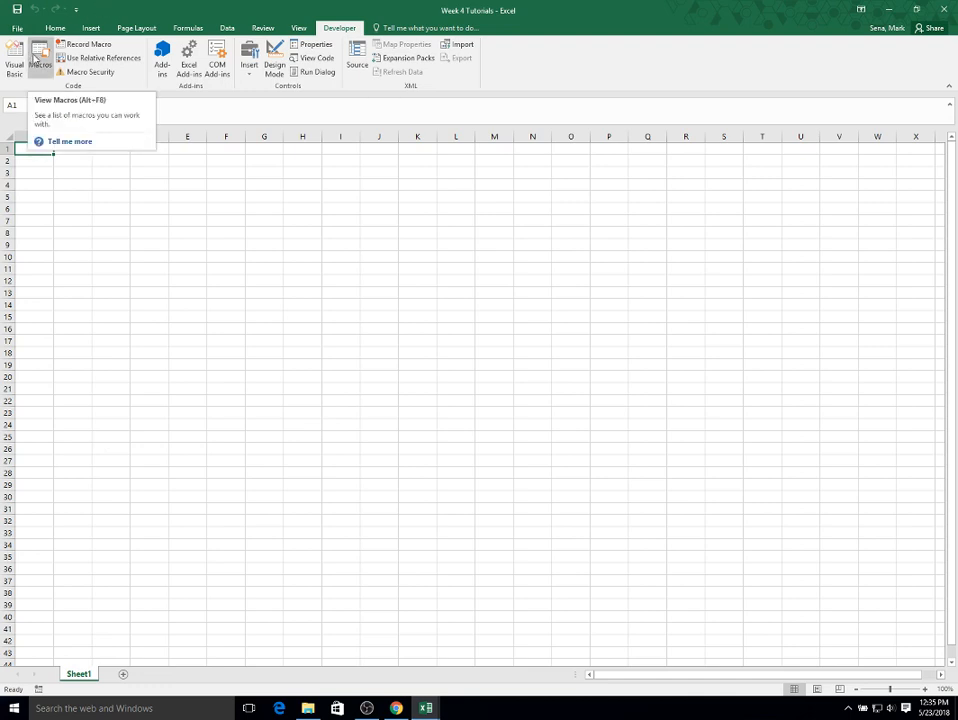
Run the HelloWorld macro from the Macros dialog and dismiss its Hello World! message.
left_click(40, 60)
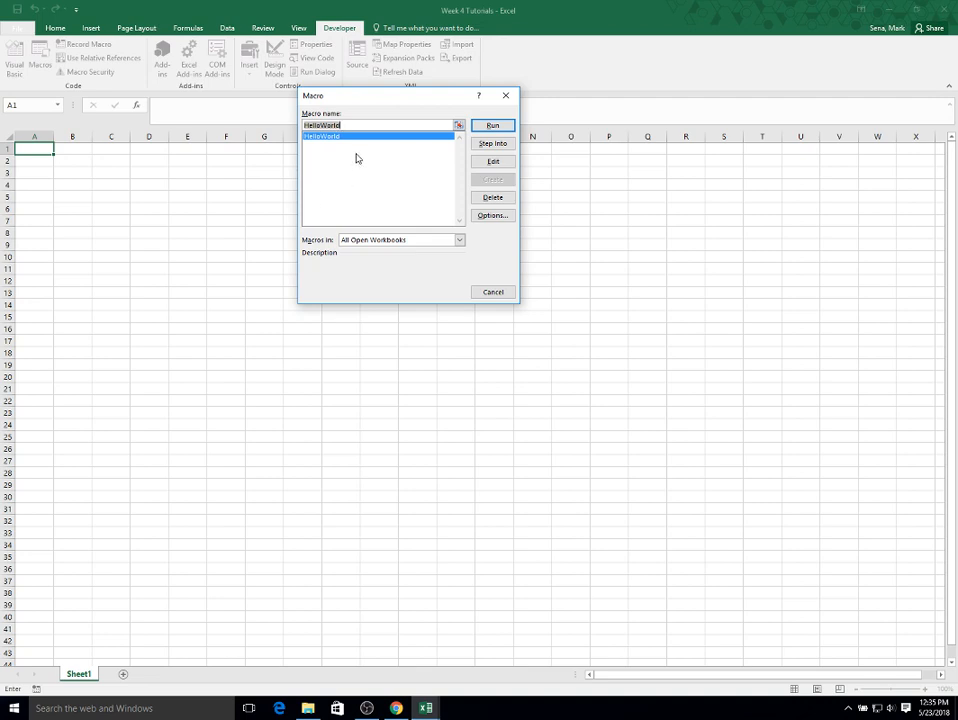
mouse_move(334, 168)
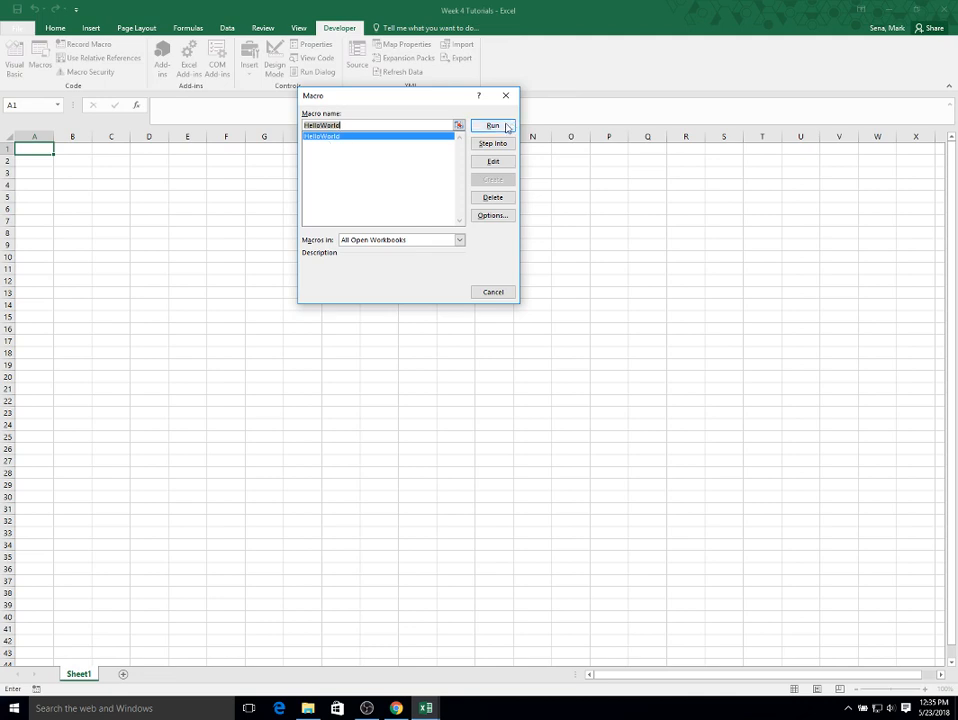
left_click(492, 124)
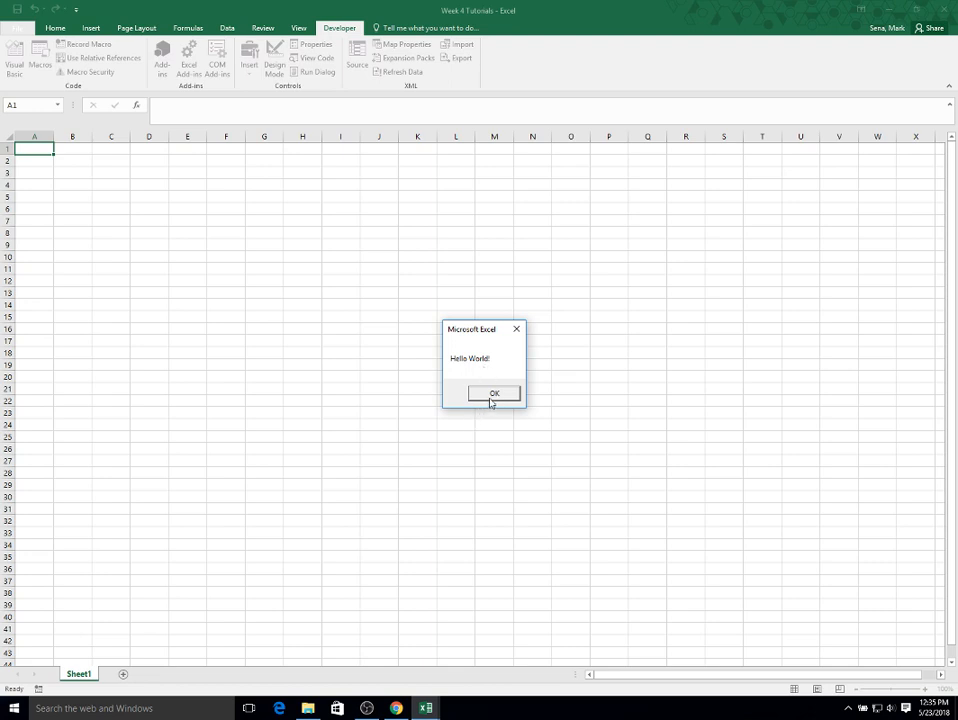
left_click(492, 392)
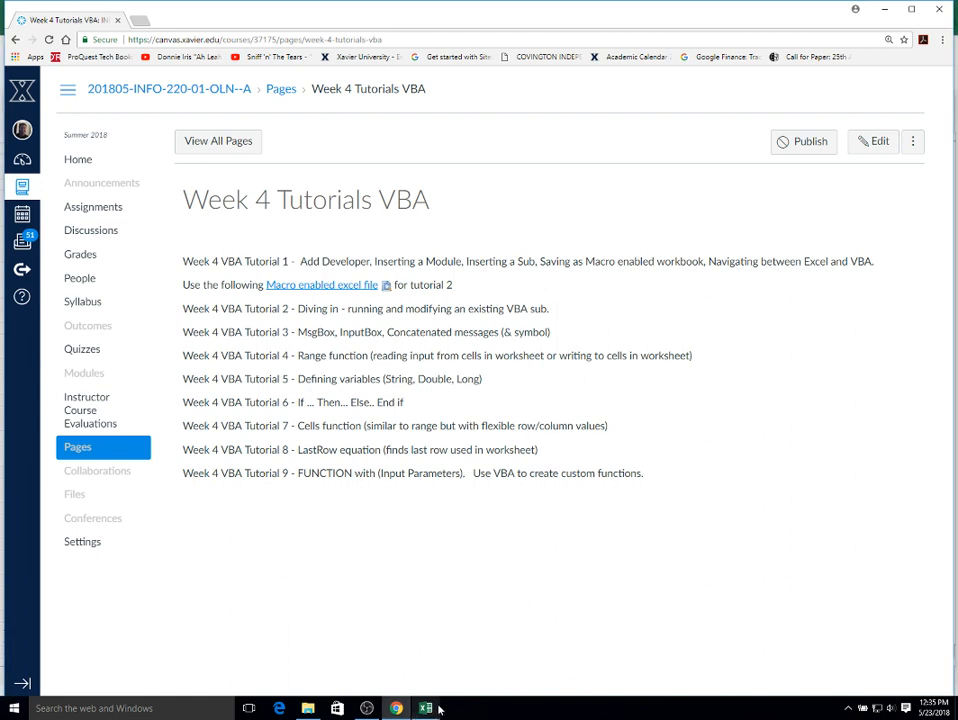
Switch back to the VBA editor showing the HelloWorld code.
left_click(424, 708)
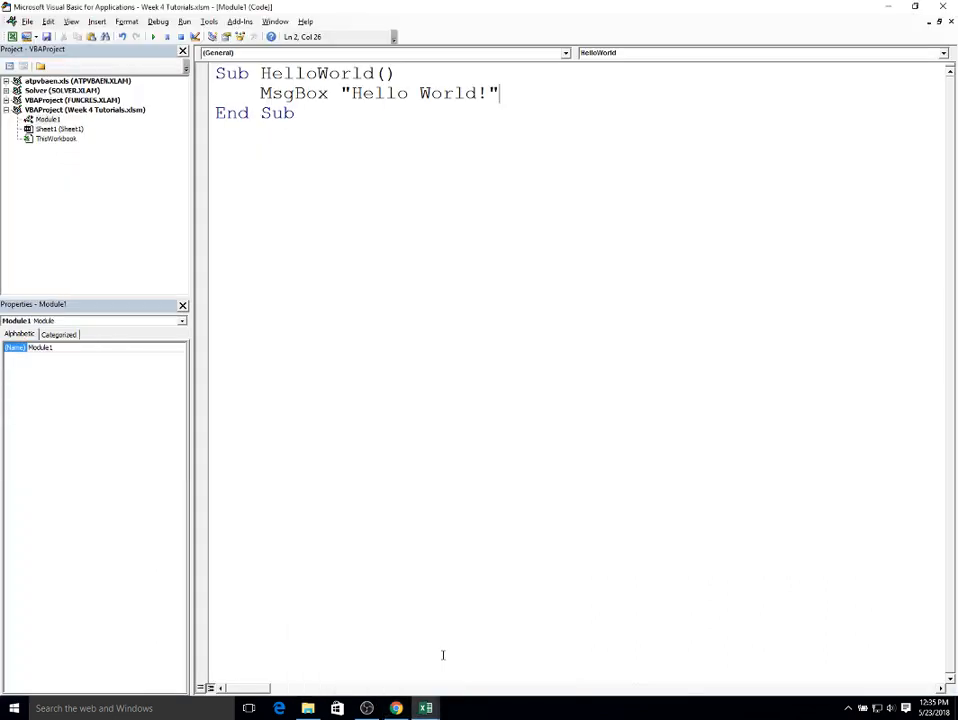
mouse_move(404, 698)
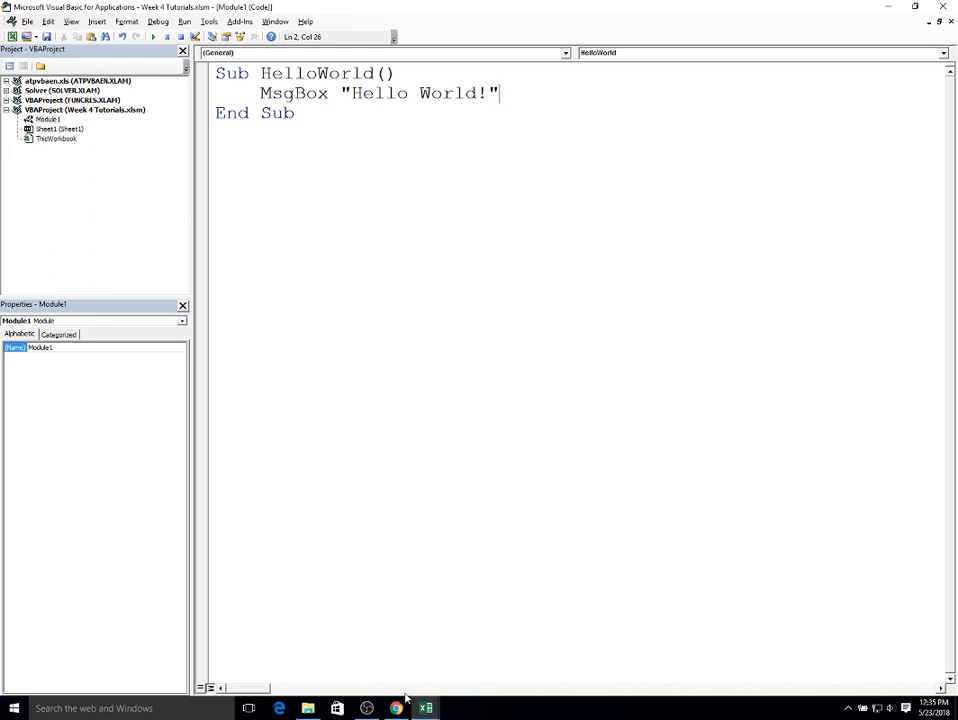
mouse_move(326, 104)
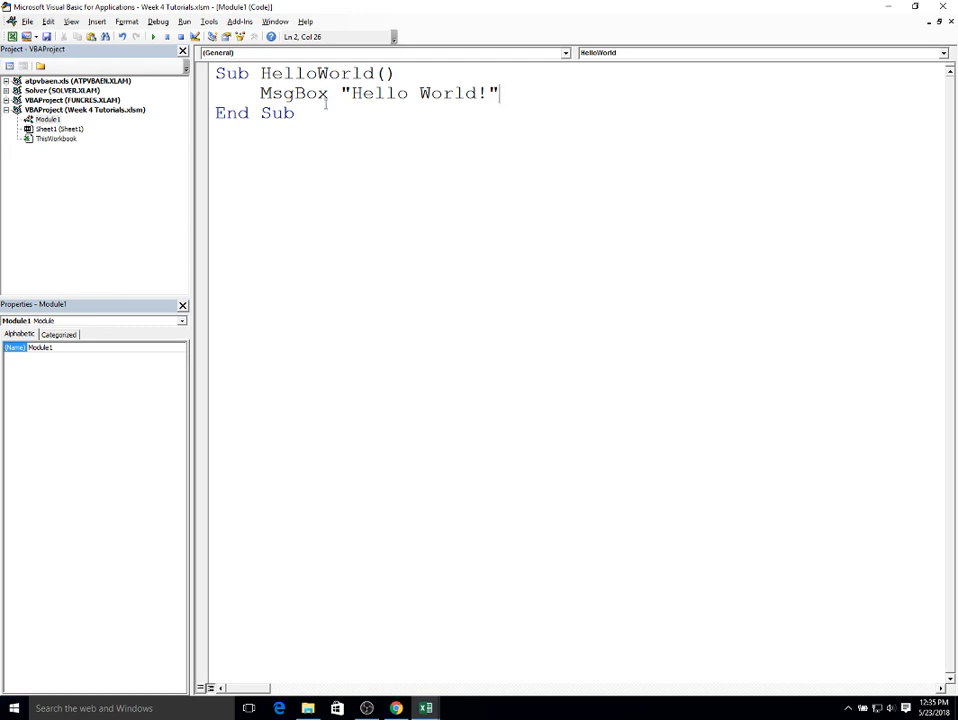